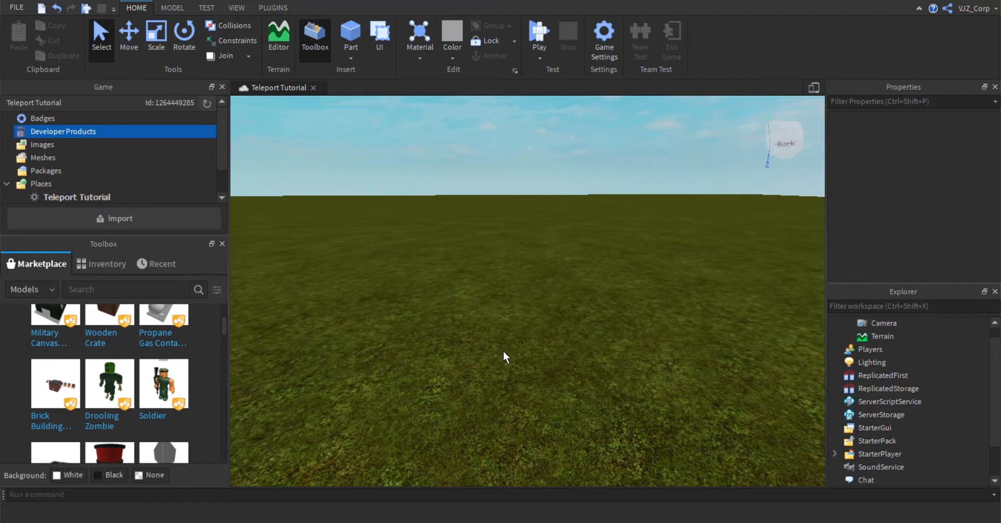
mouse_move(516, 370)
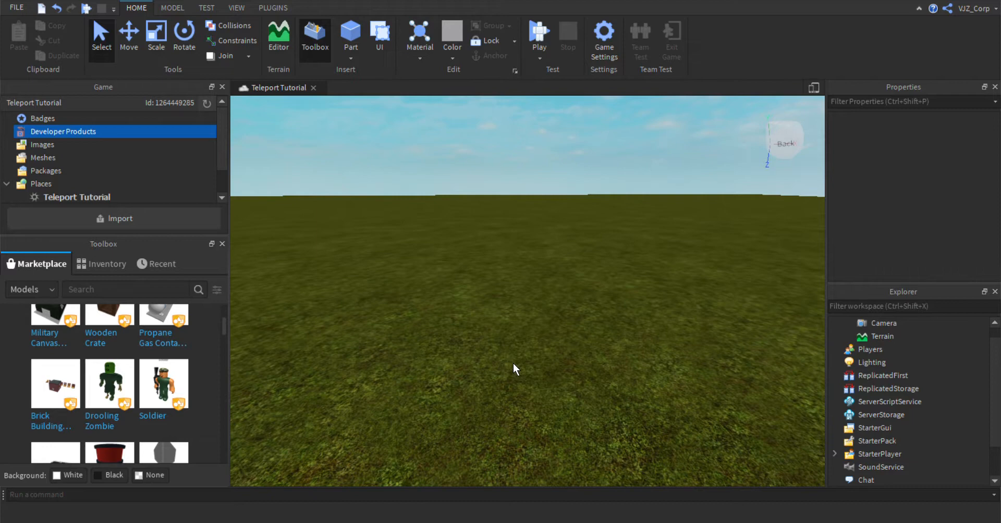
mouse_move(520, 372)
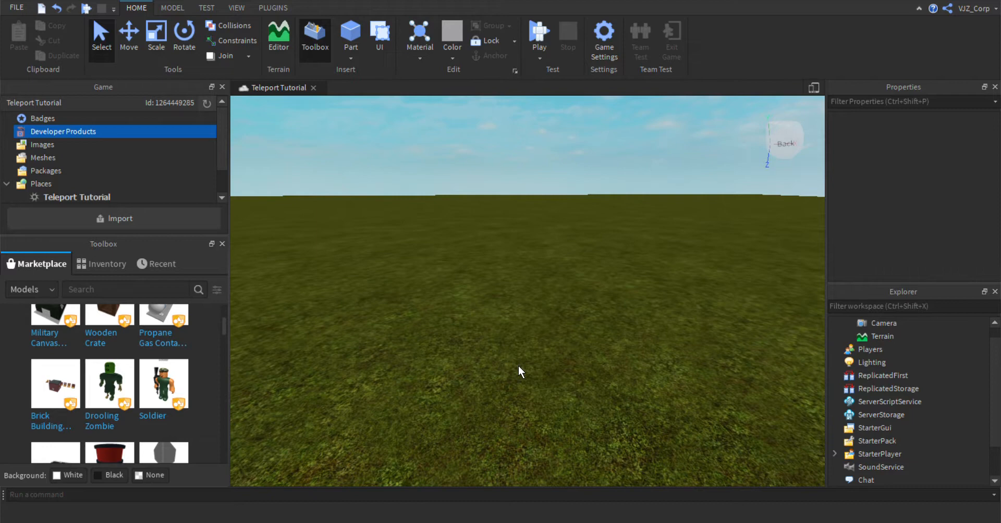
mouse_move(593, 387)
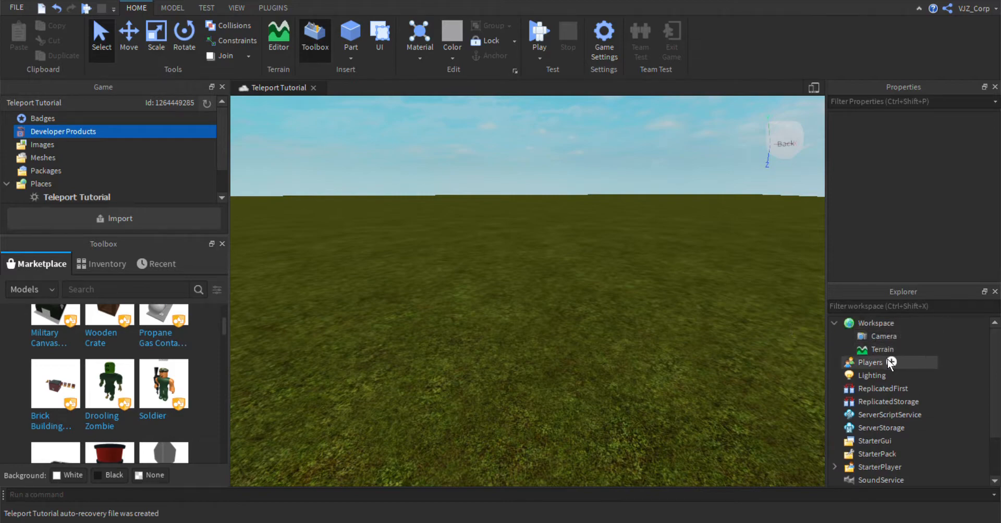
Insert a new block Part into Workspace and select it in the Explorer.
left_click(875, 323)
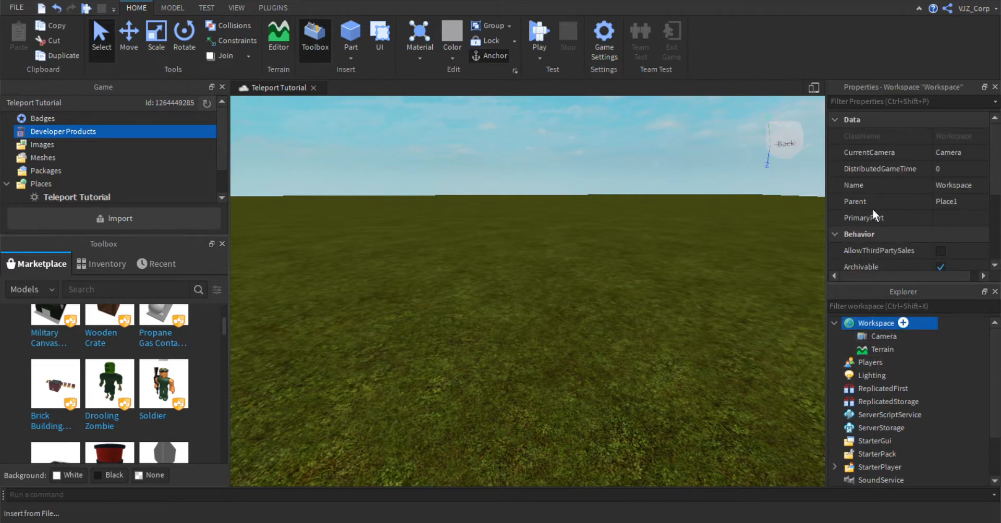
left_click(351, 36)
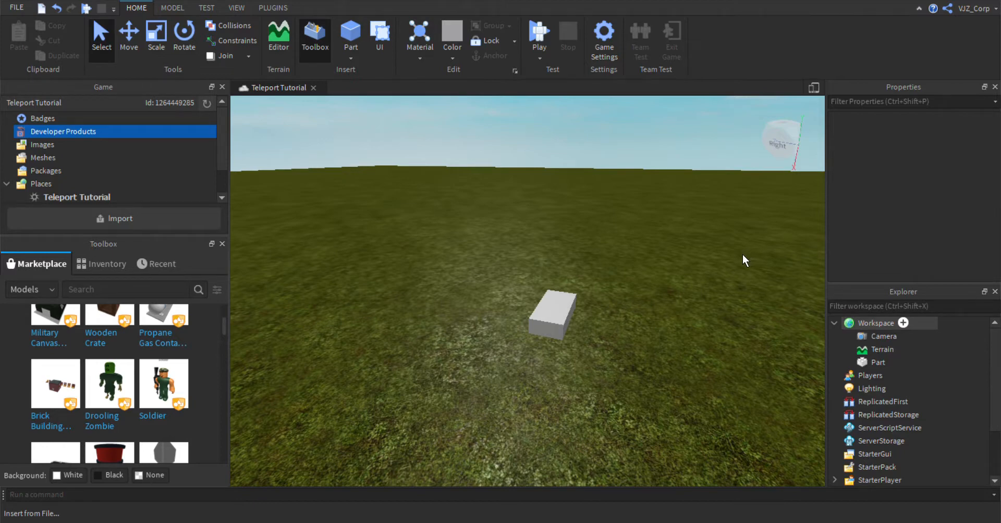
mouse_move(733, 281)
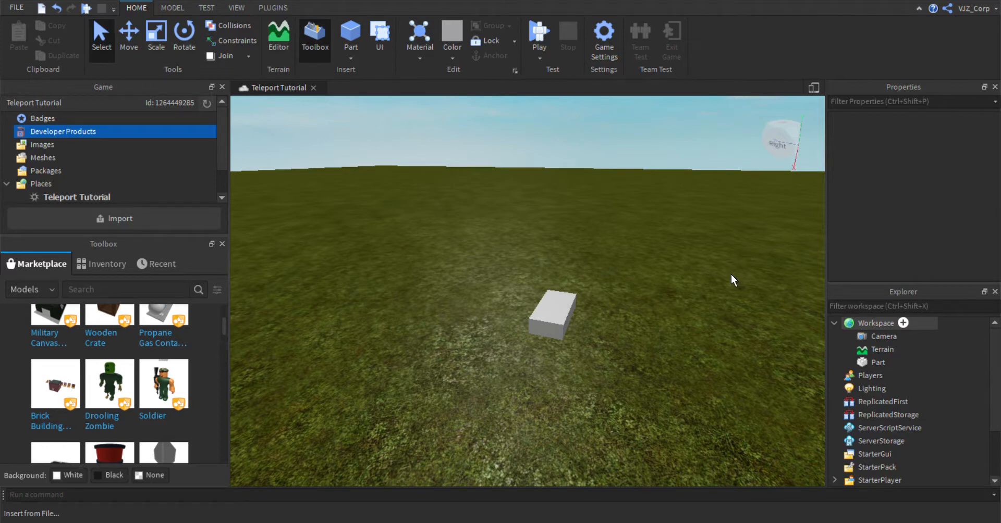
mouse_move(855, 369)
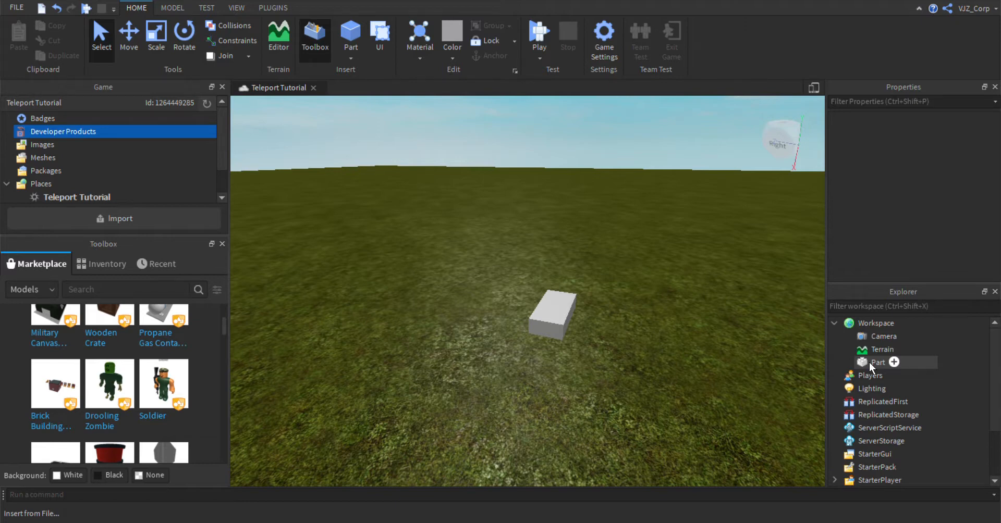
left_click(878, 362)
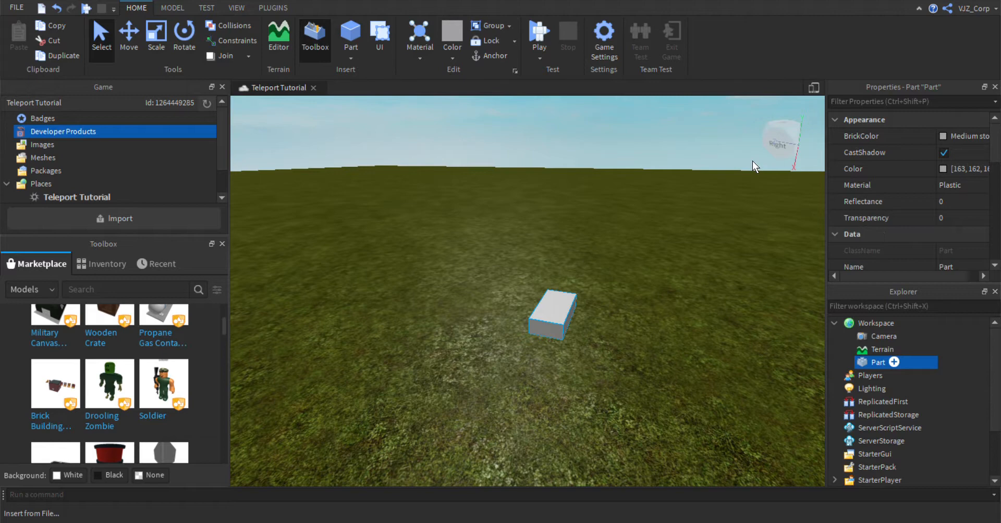
Add a Script under the Part starting with local TeleportService = game:GetService("TeleportService").
left_click(893, 362)
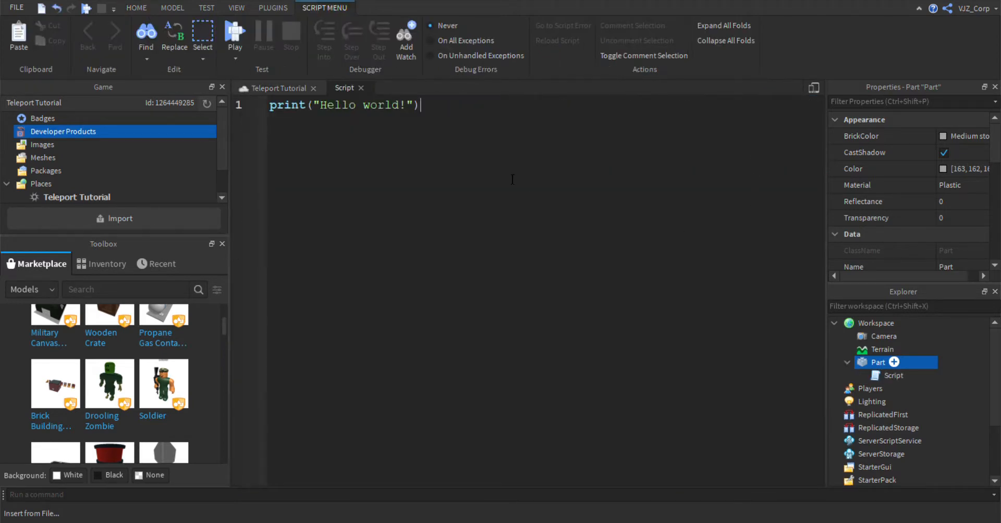
type("local")
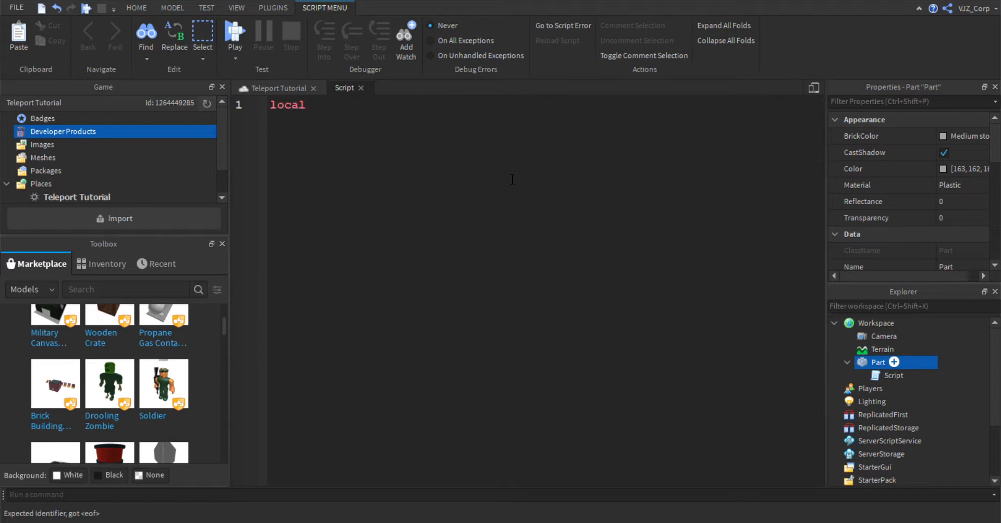
type("Teleport")
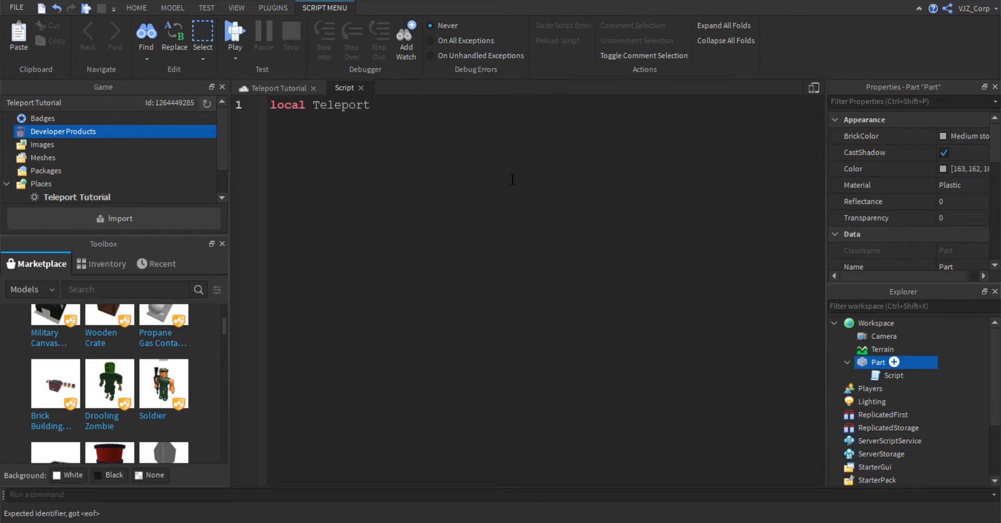
type("Service")
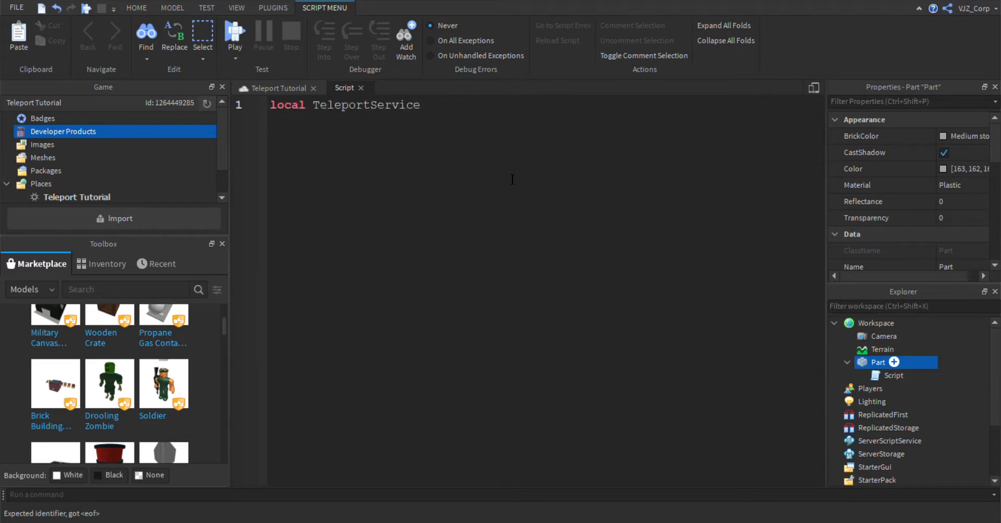
type("=")
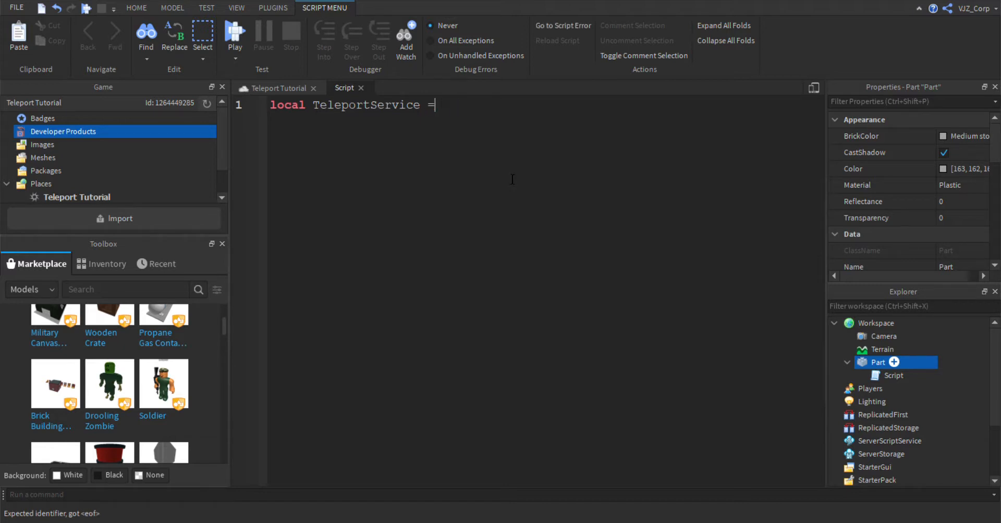
type("game:")
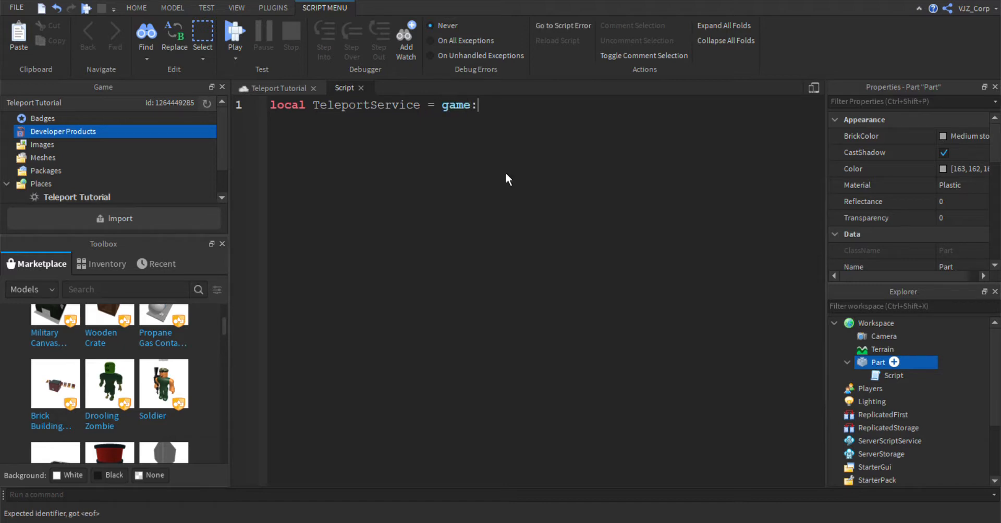
type("GetService(\"t\")")
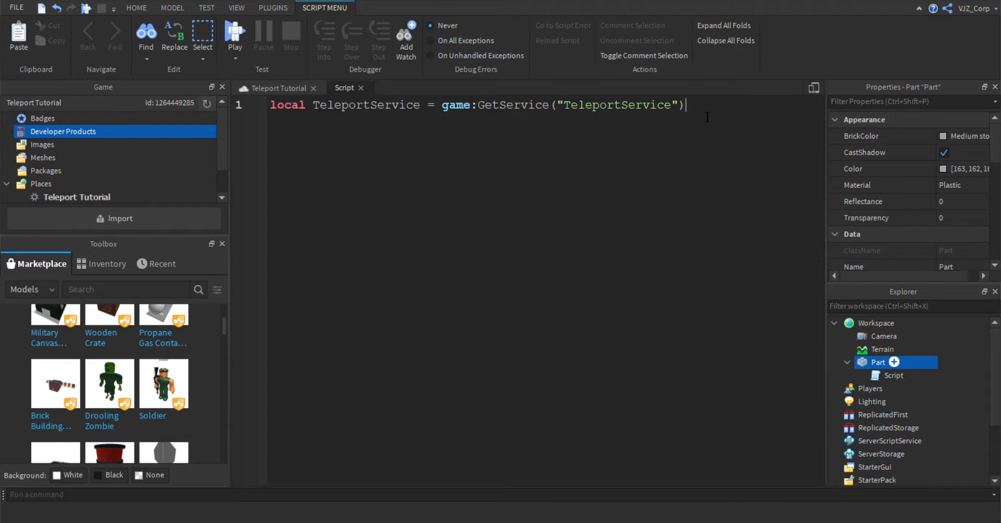
type("lo")
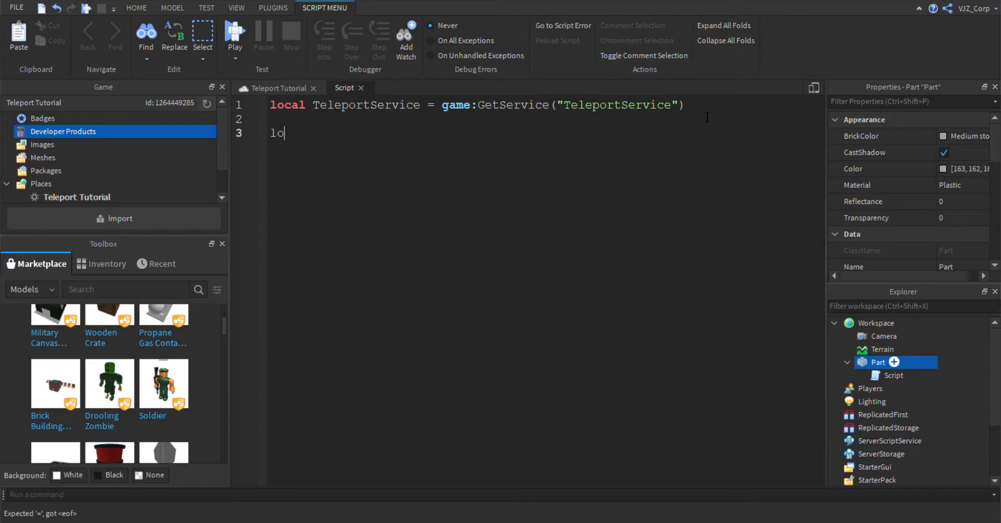
Write line 3: local TeleportDestination = 142823291.
type("cal")
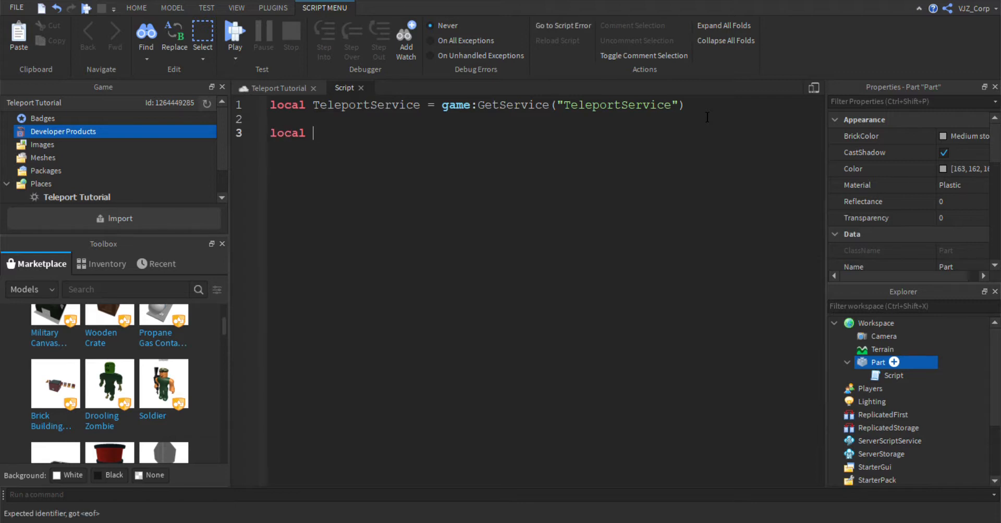
type("Teleport")
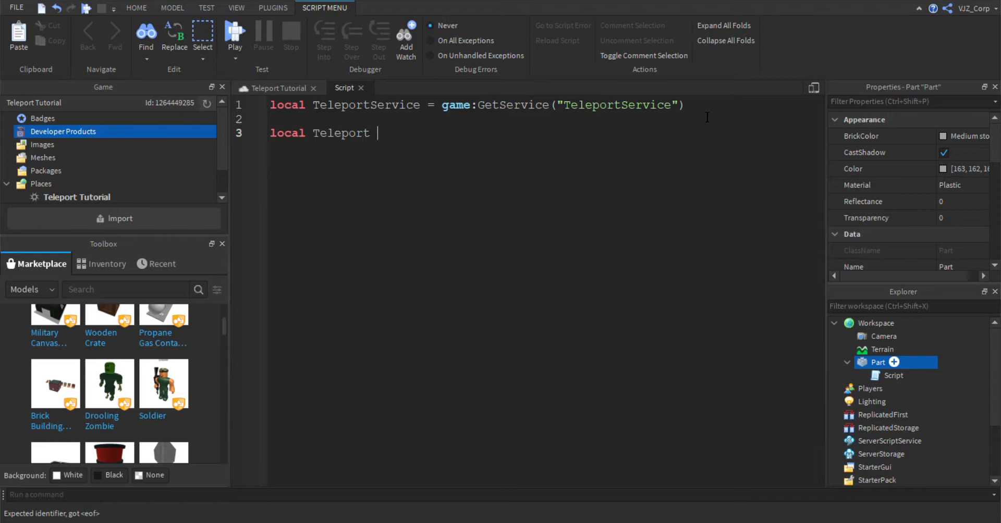
type("Destinatni")
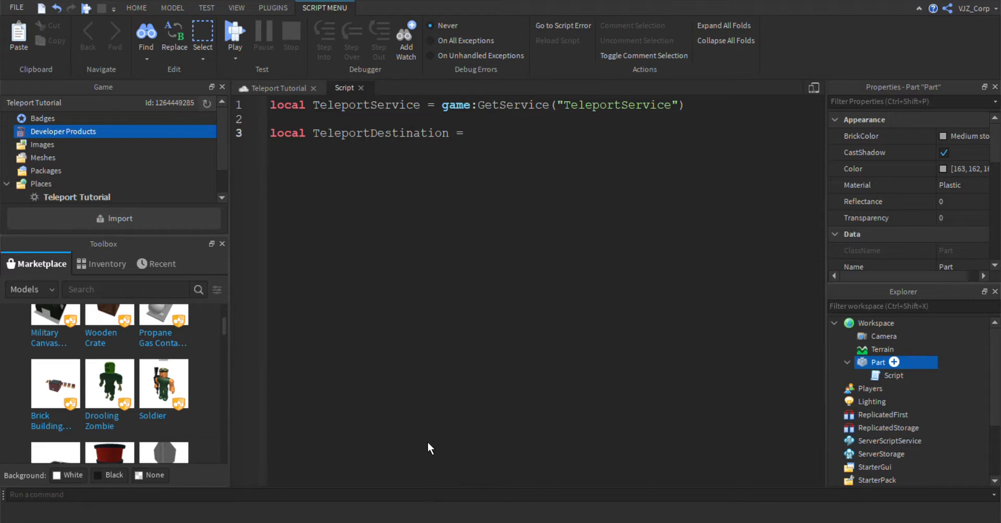
mouse_move(372, 330)
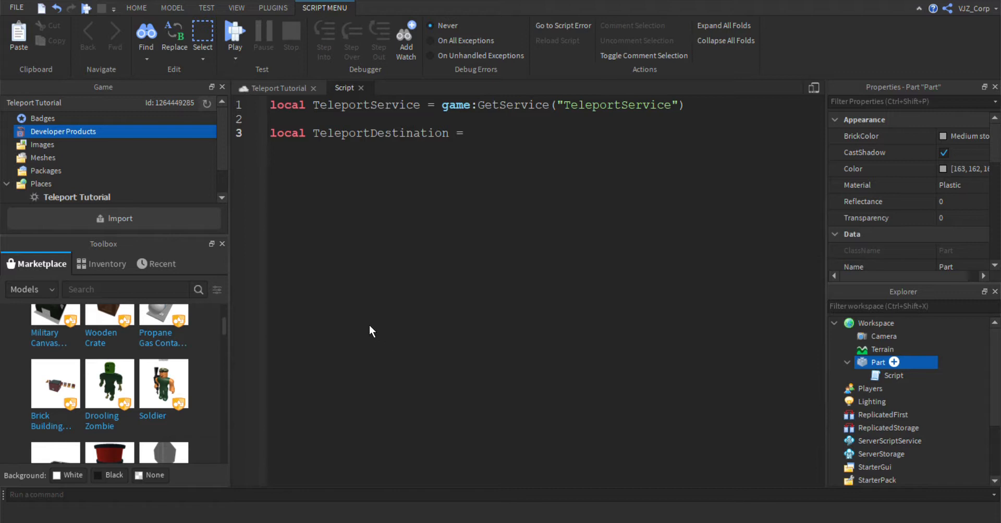
mouse_move(366, 329)
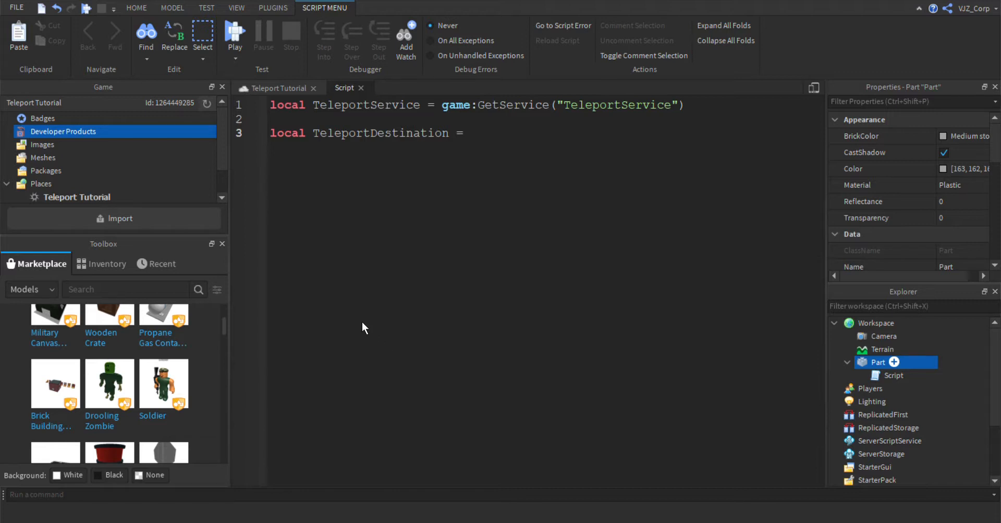
mouse_move(354, 376)
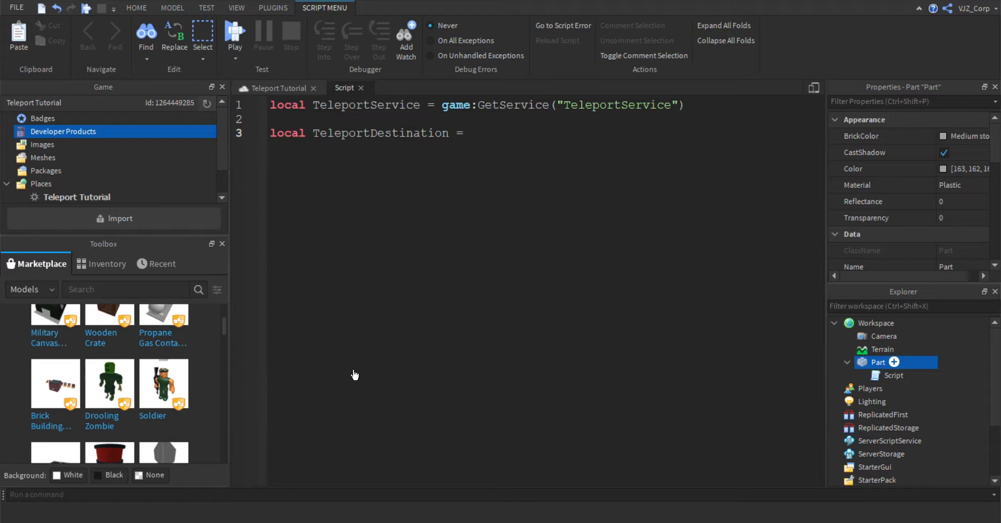
mouse_move(313, 279)
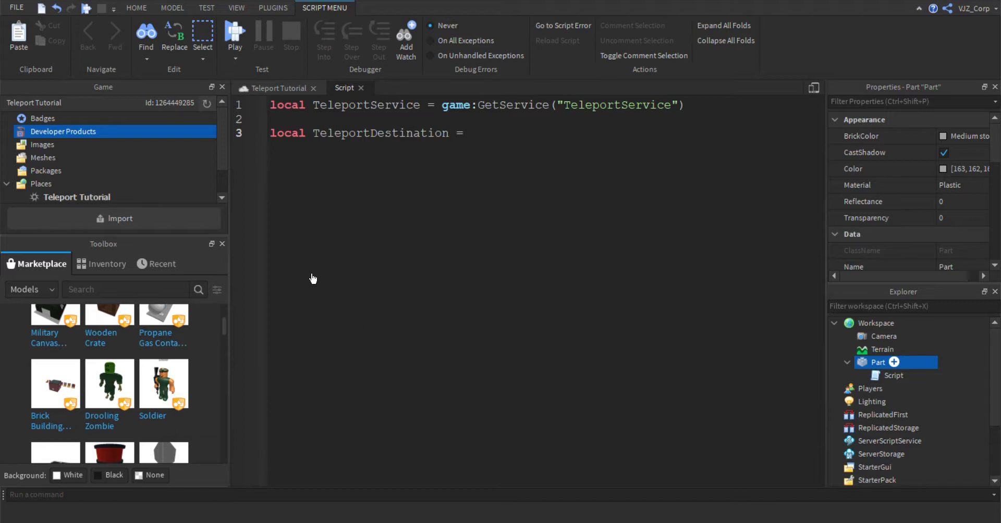
mouse_move(389, 279)
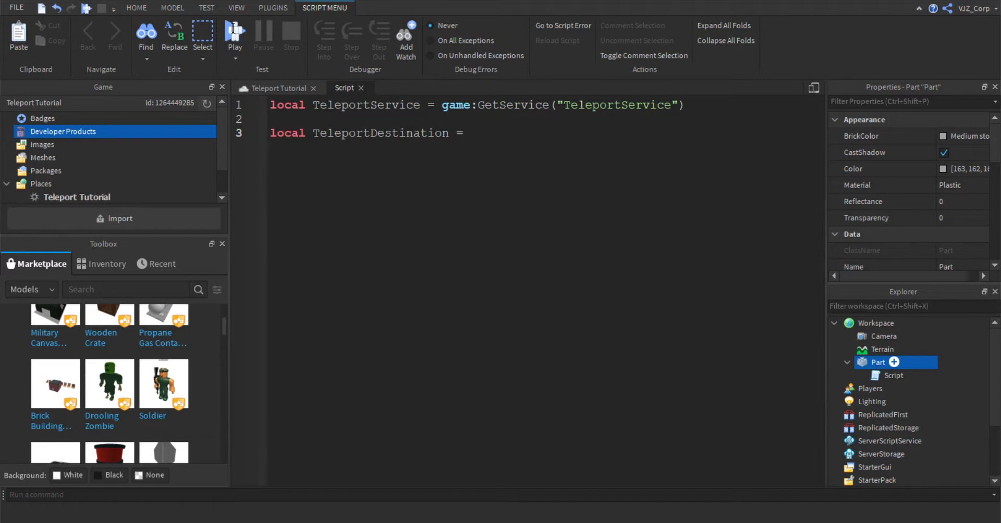
mouse_move(254, 97)
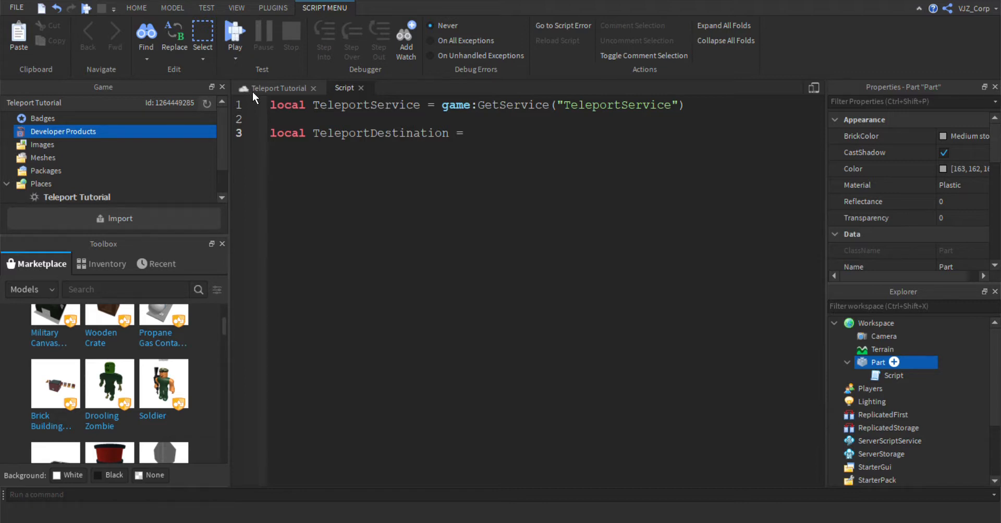
mouse_move(571, 499)
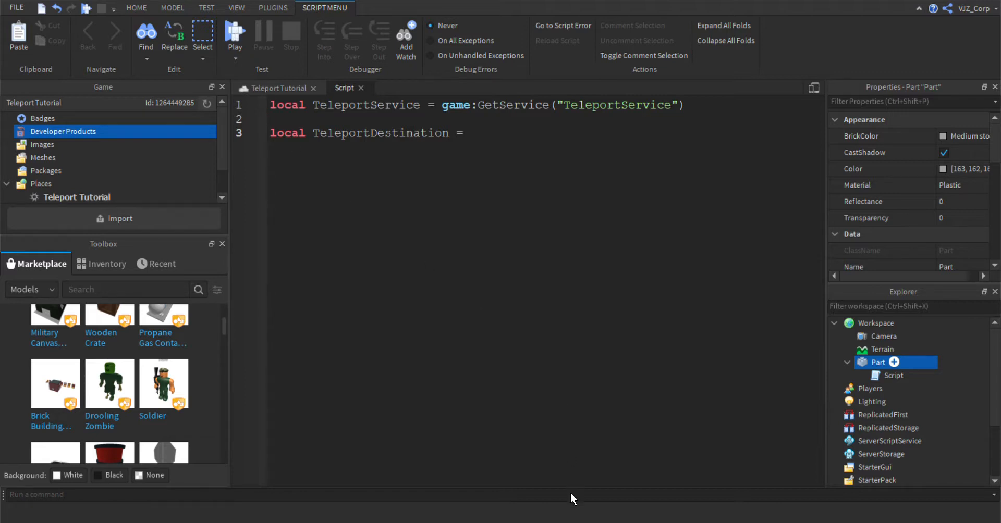
type("142823291")
type("l")
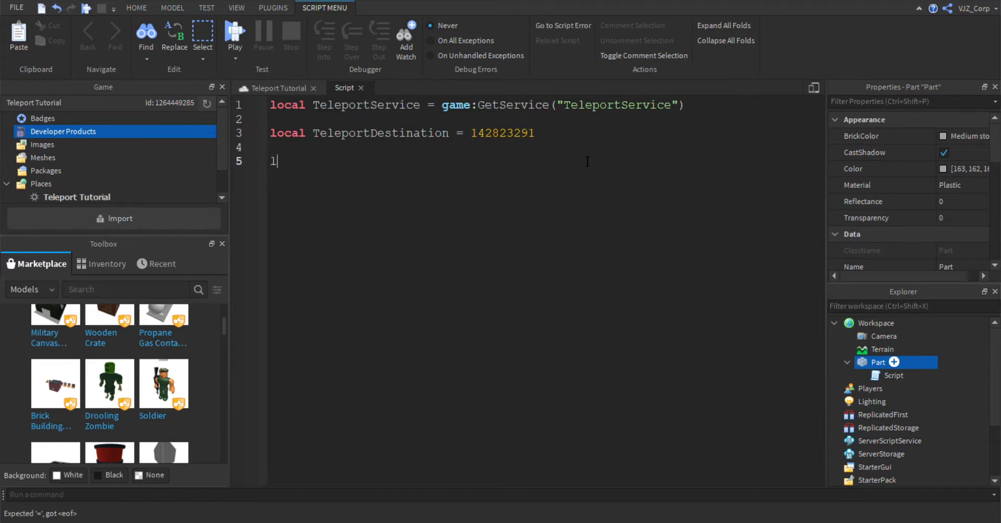
Write the header local function onPartTouch(otherPart).
type("ocal")
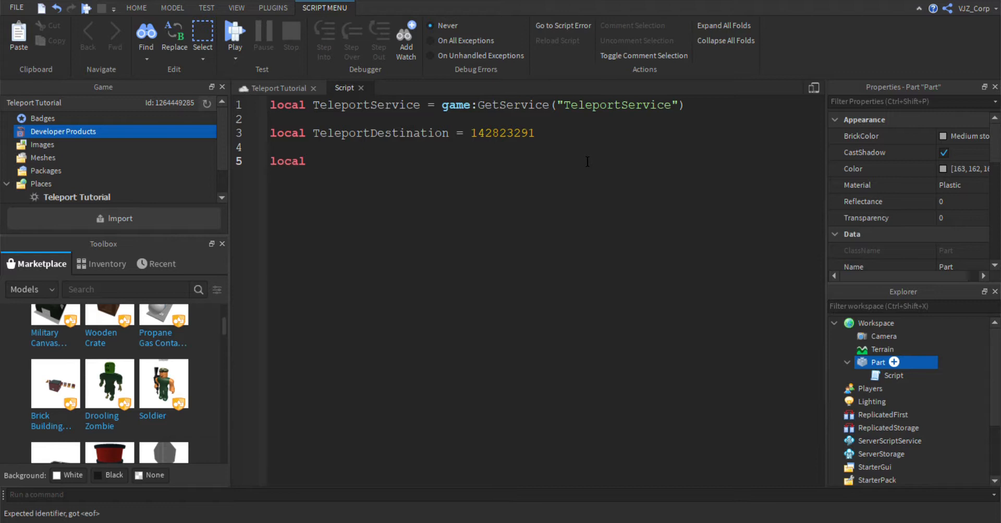
type("fun")
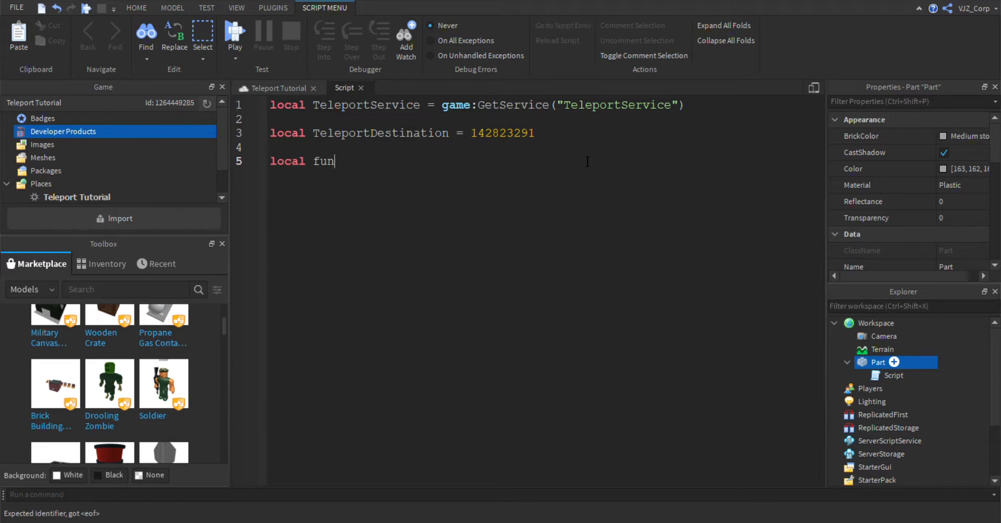
type("ction")
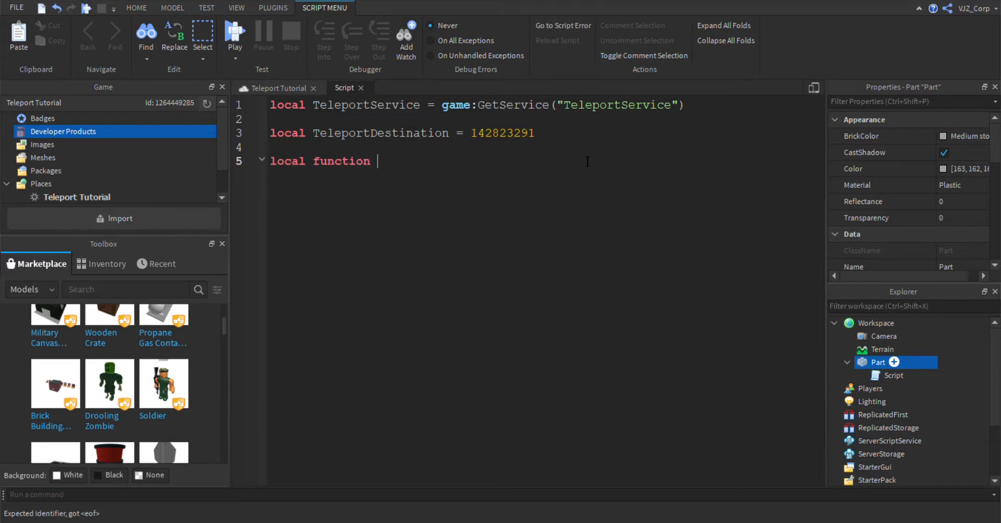
type("onPart")
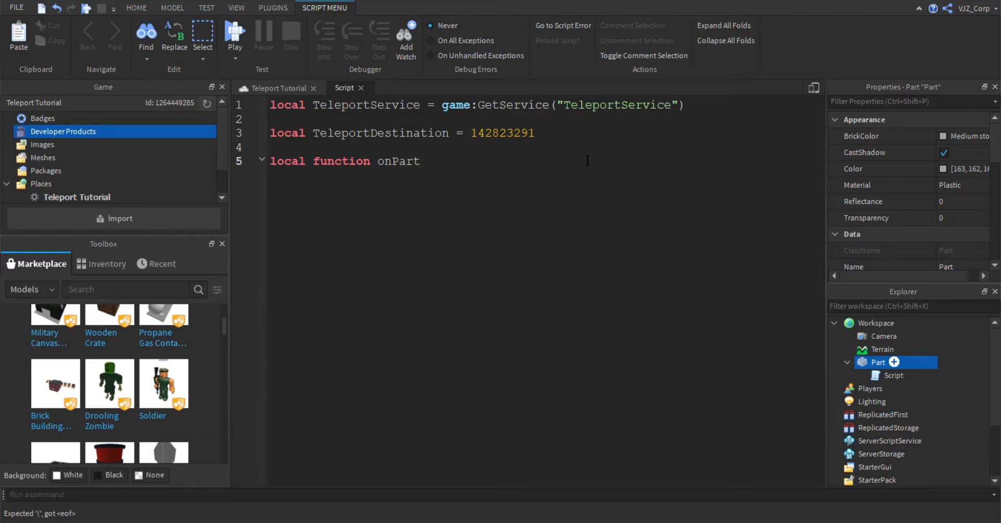
type("Touch")
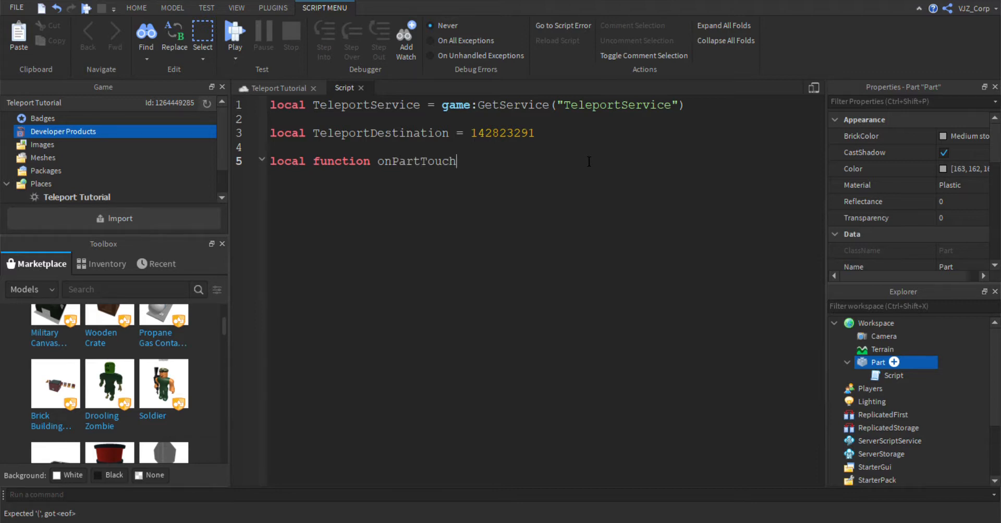
type("()")
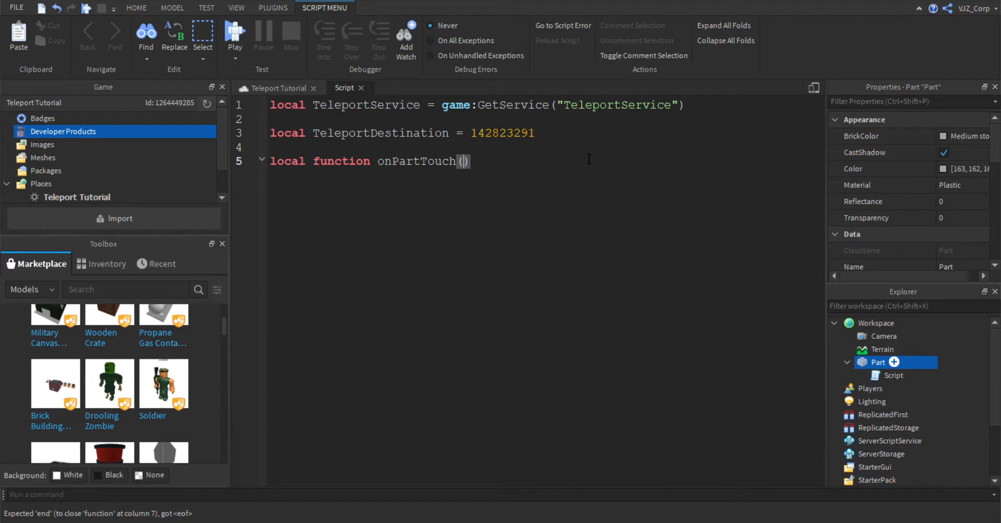
type("otherPart")
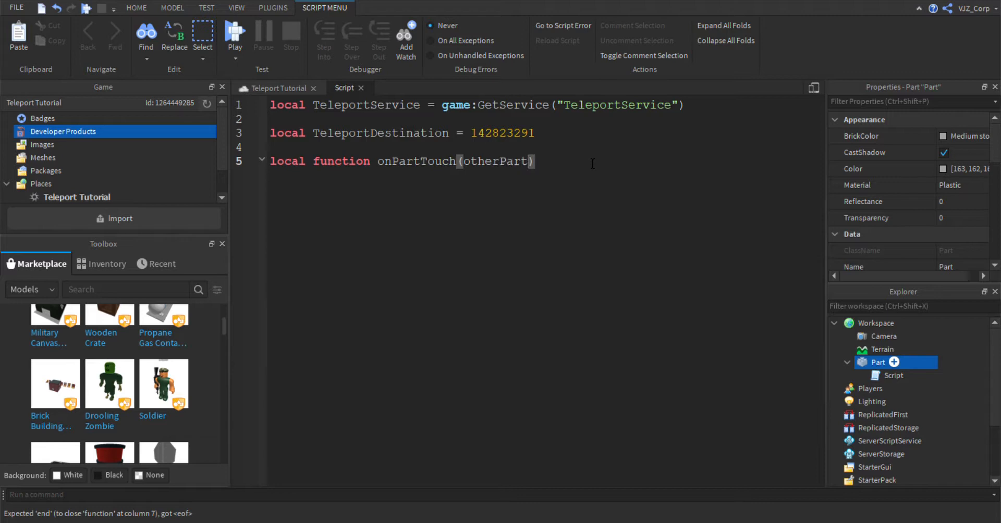
left_click(535, 161)
type("local")
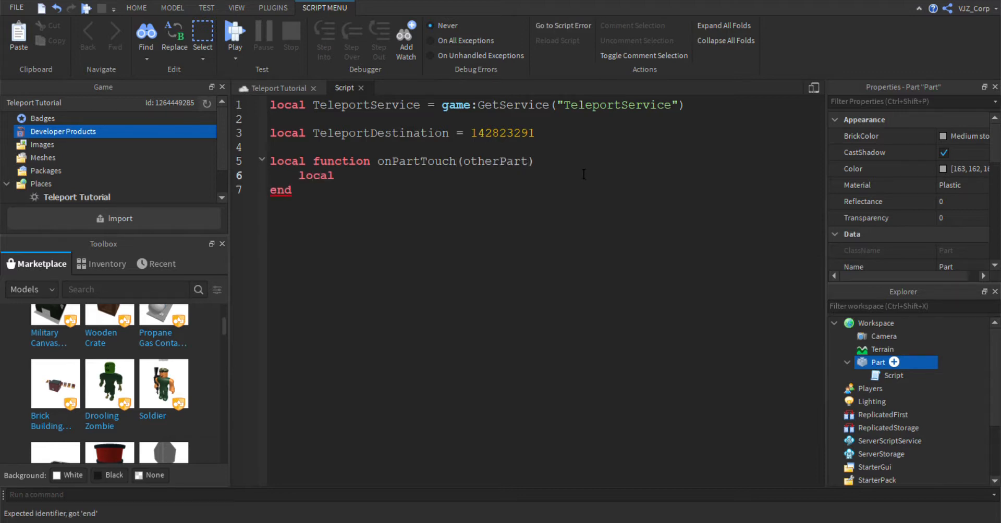
Get the player with game.Players:GetPlayerFromCharacter(otherPart.Parent) and begin an if player block.
type("player")
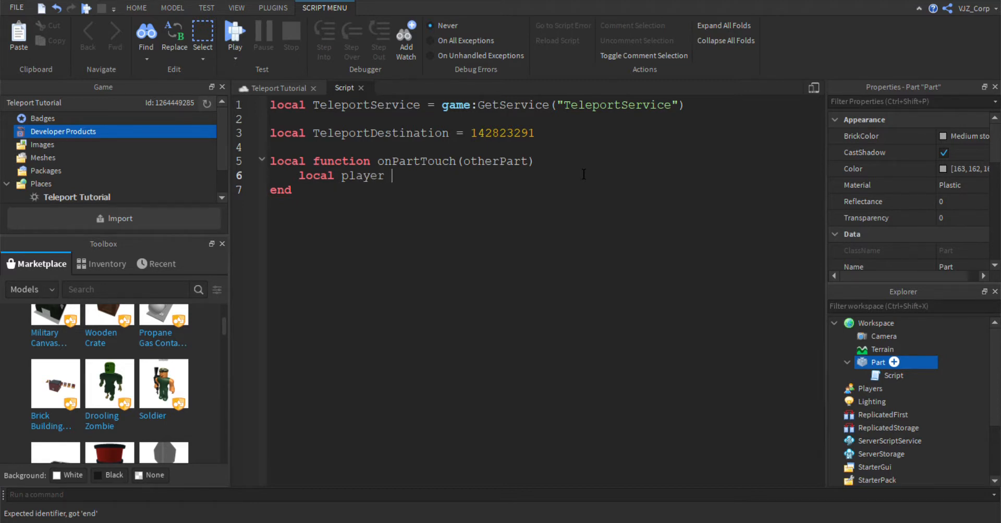
type("= game")
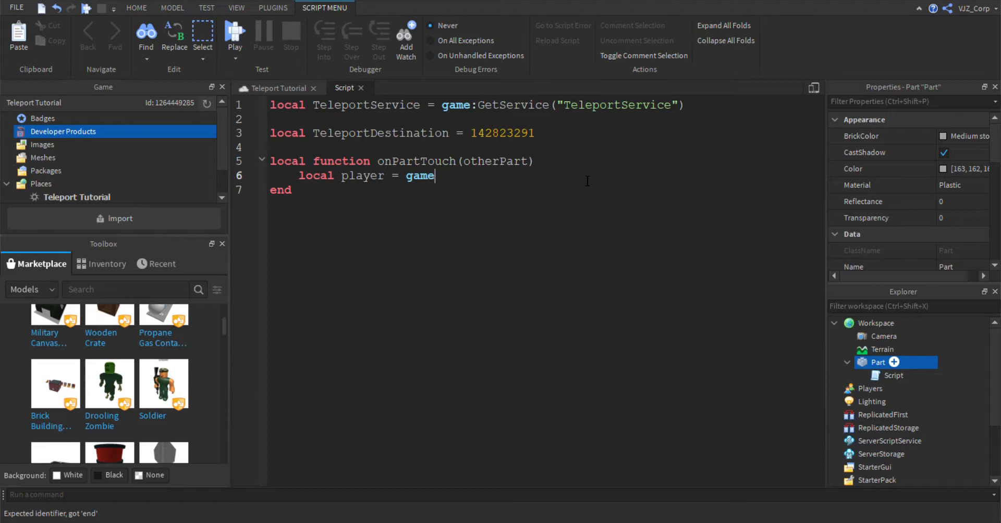
type(".Pla")
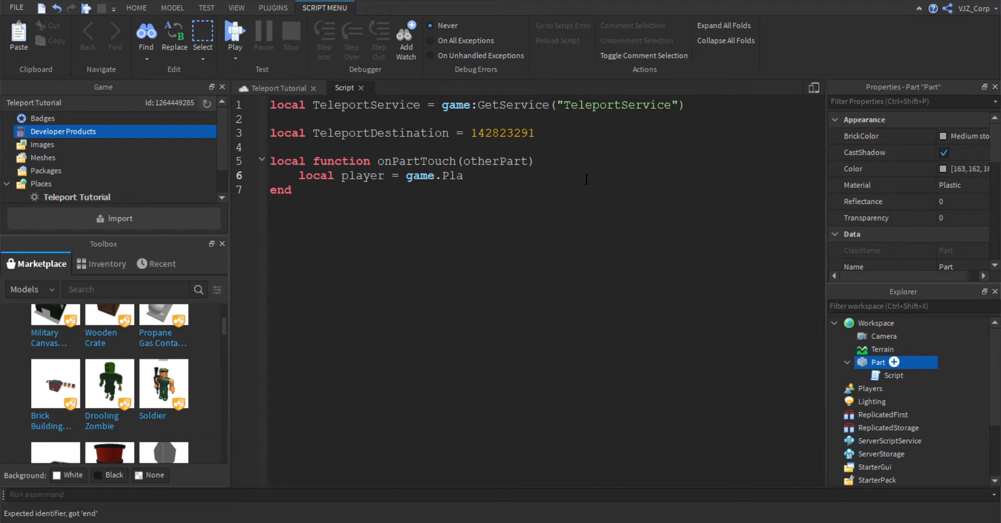
type("yers")
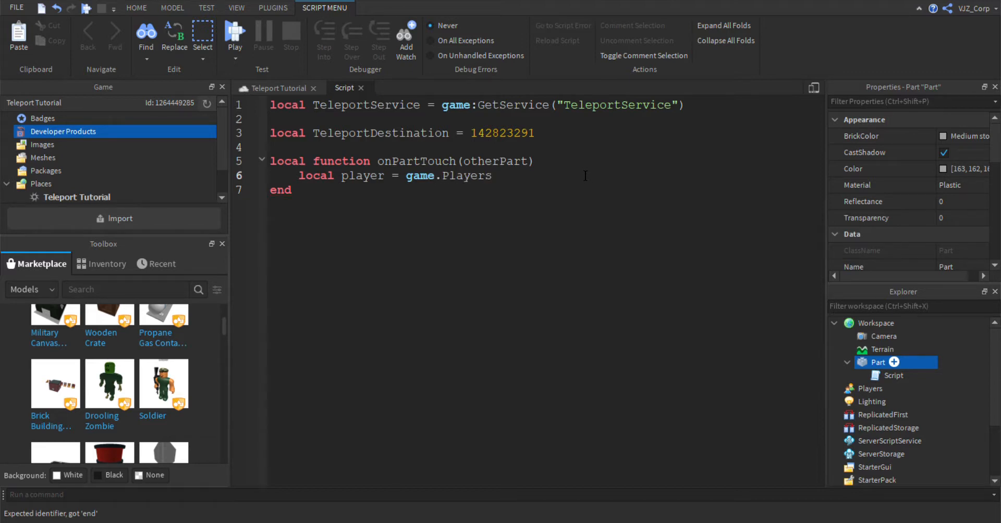
type(":get")
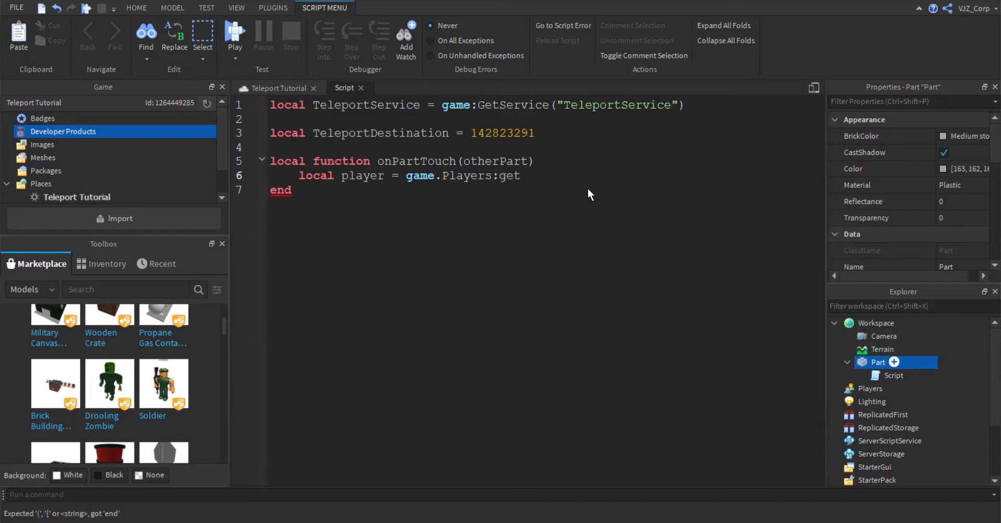
type("PlayerFromCharacter(")
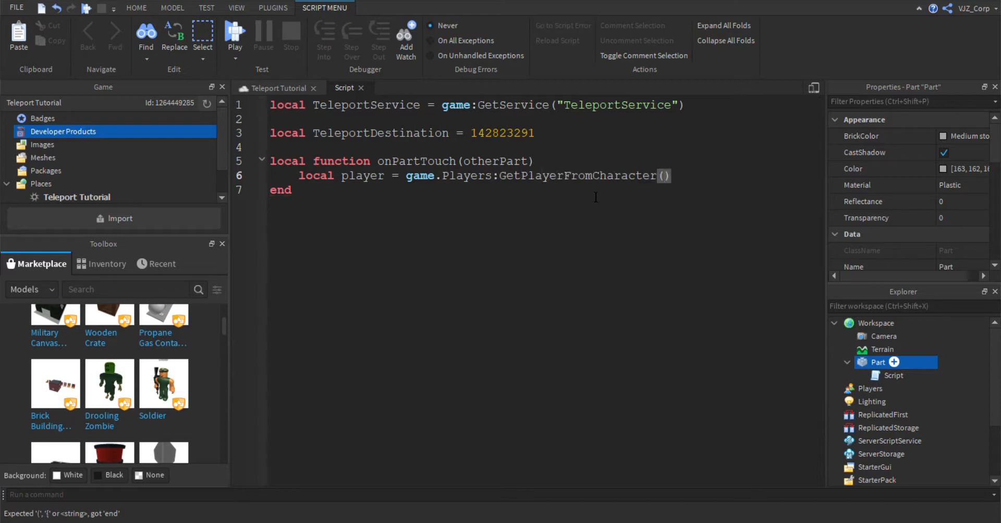
type("oth")
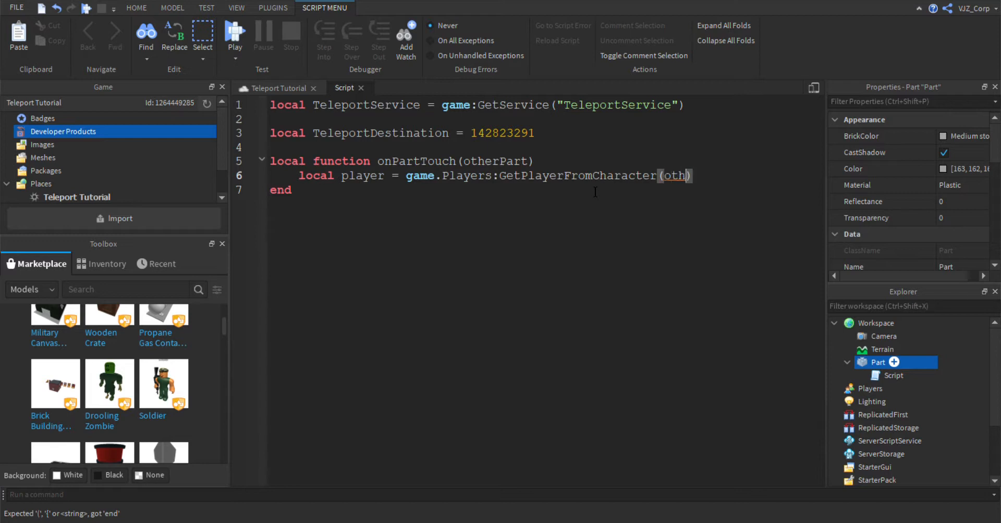
type("erPart")
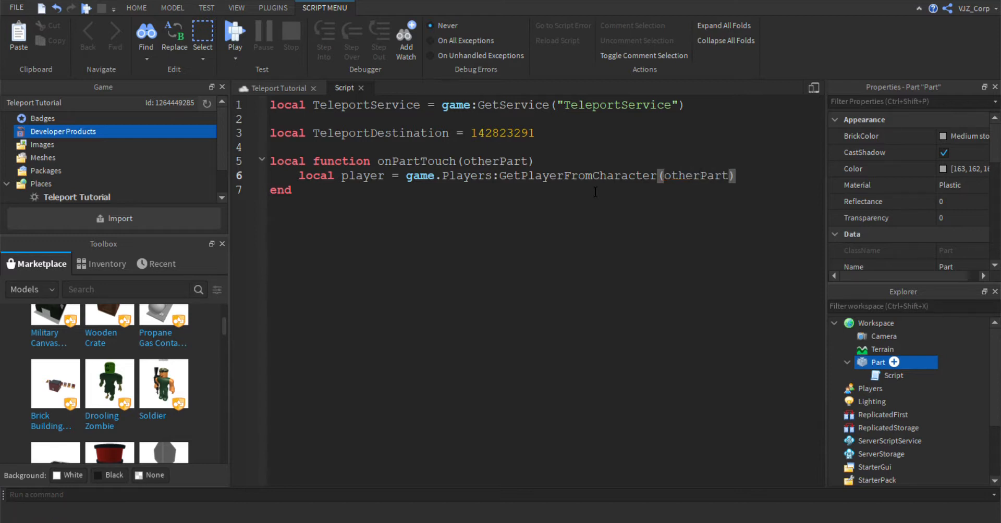
type(".Parent")
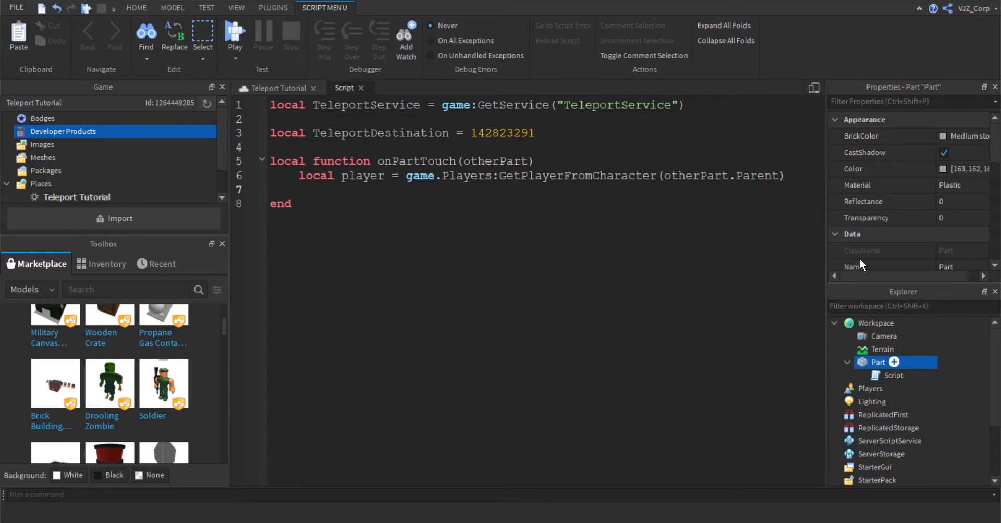
type("if player then")
type("Te")
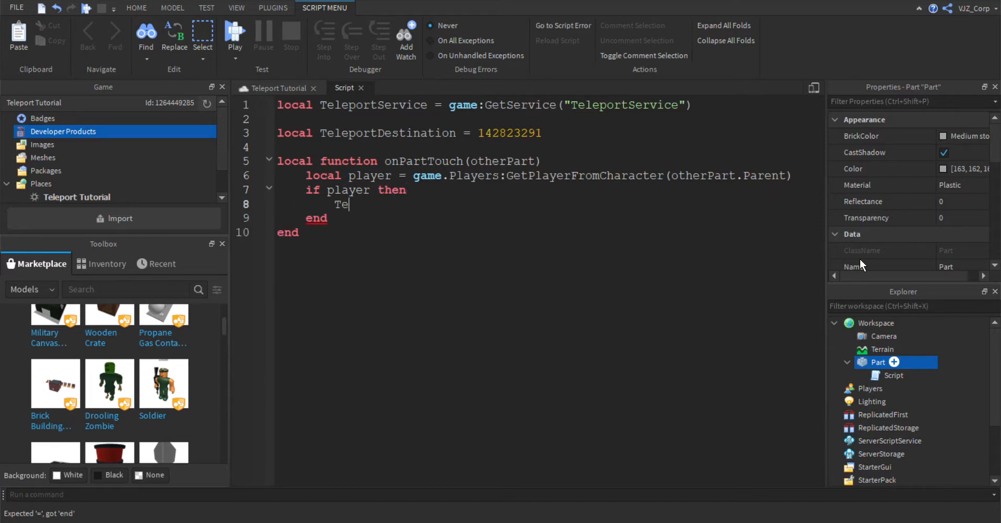
Call TeleportService:Teleport(TeleportDestination, player) inside the if block and finish the function.
type("leportService")
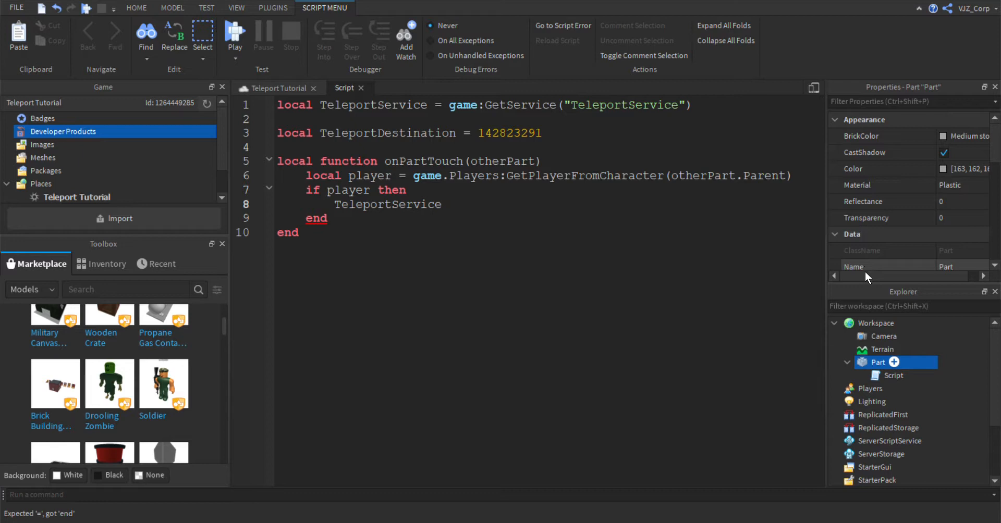
type(":telepor")
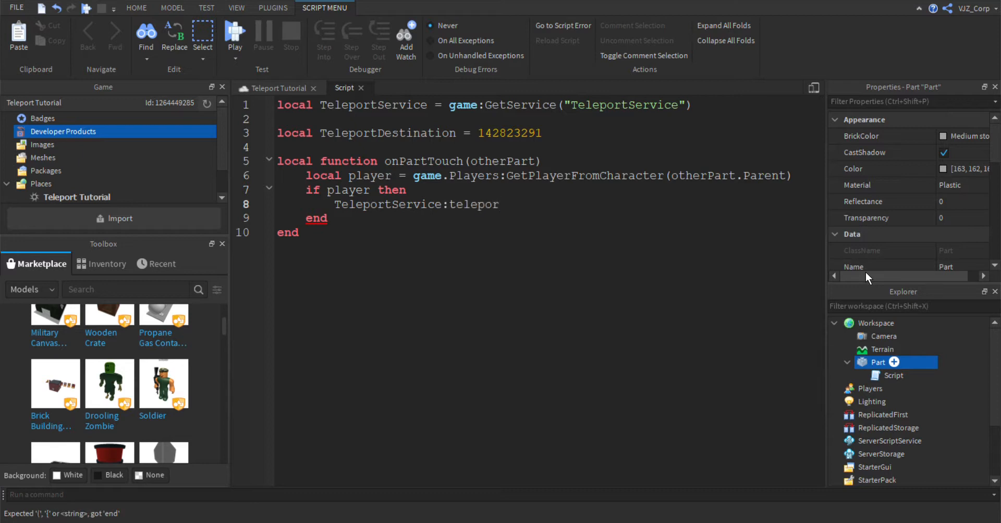
type("GetTeleportSetting")
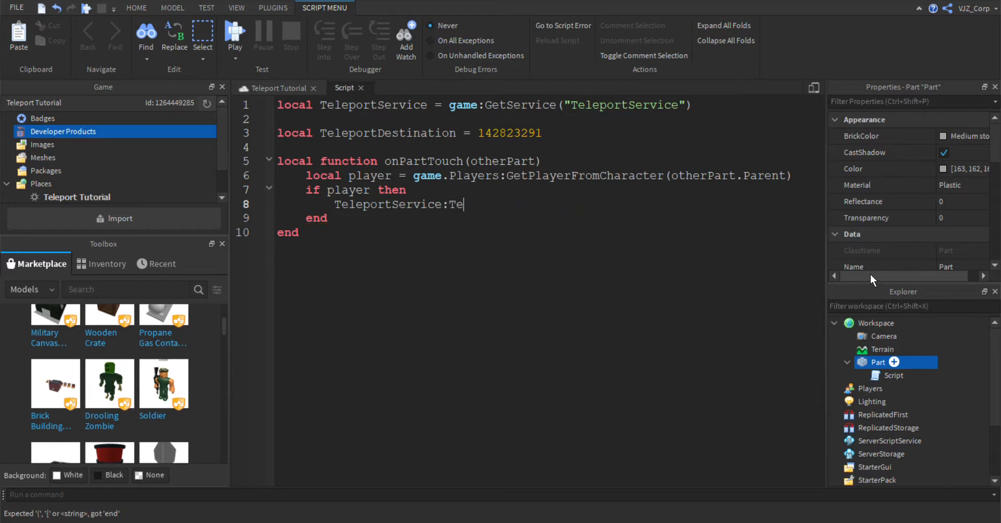
type("leport")
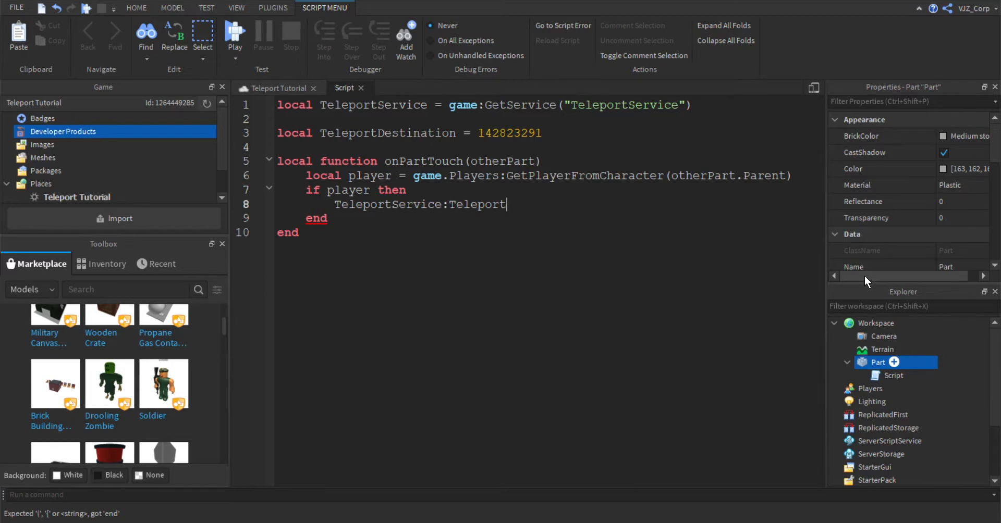
type("()")
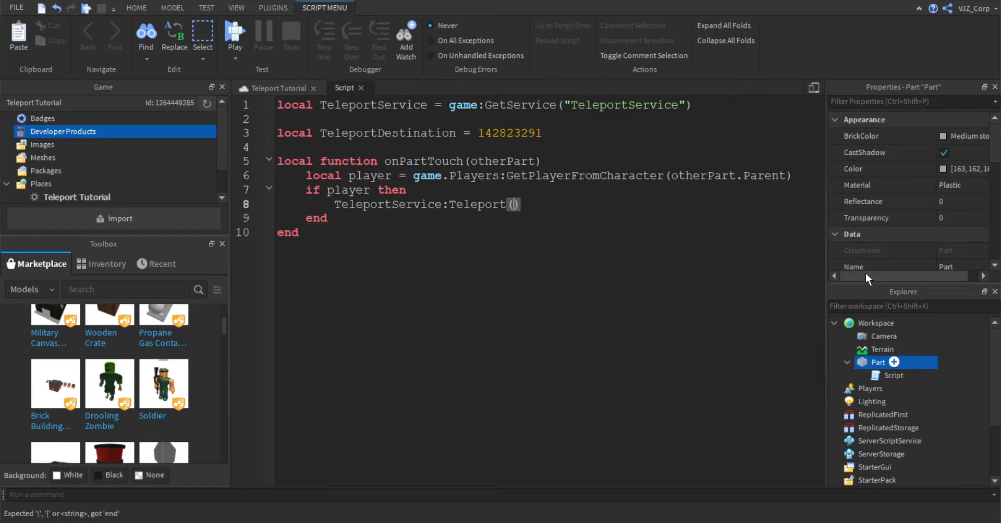
type("Telepro")
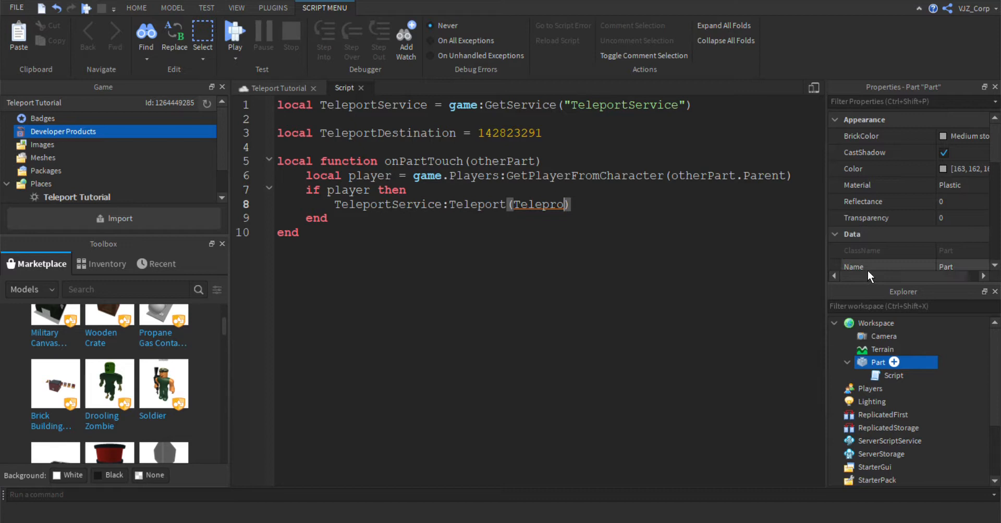
type("TeleportDestination")
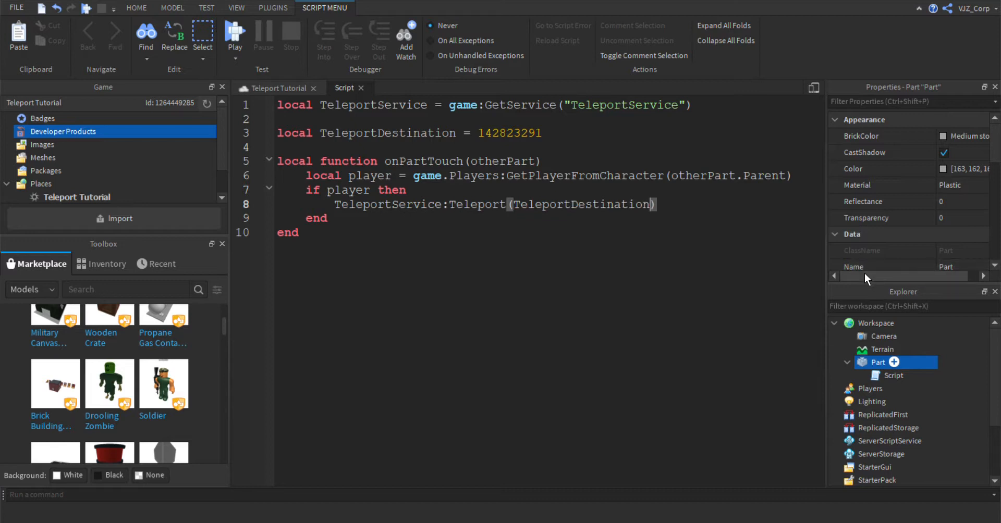
type(", player")
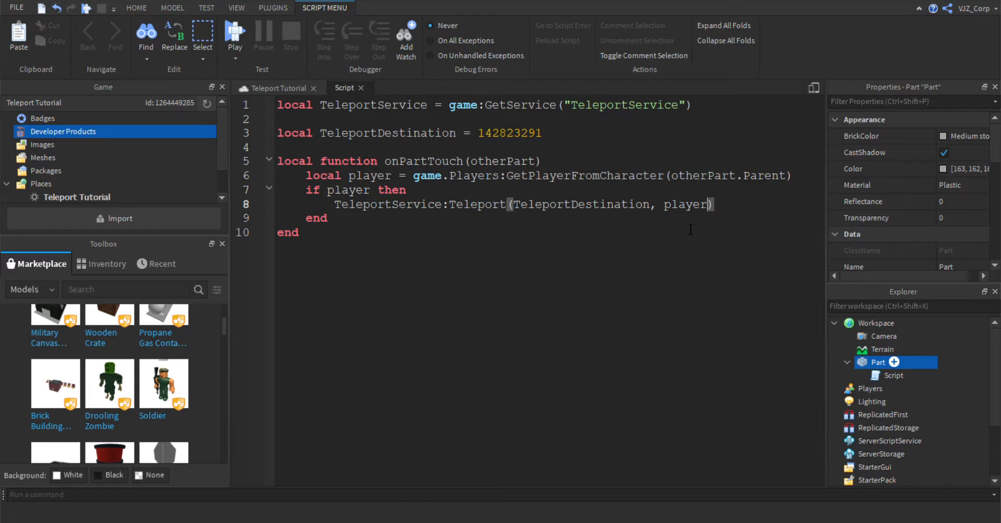
left_click(482, 204)
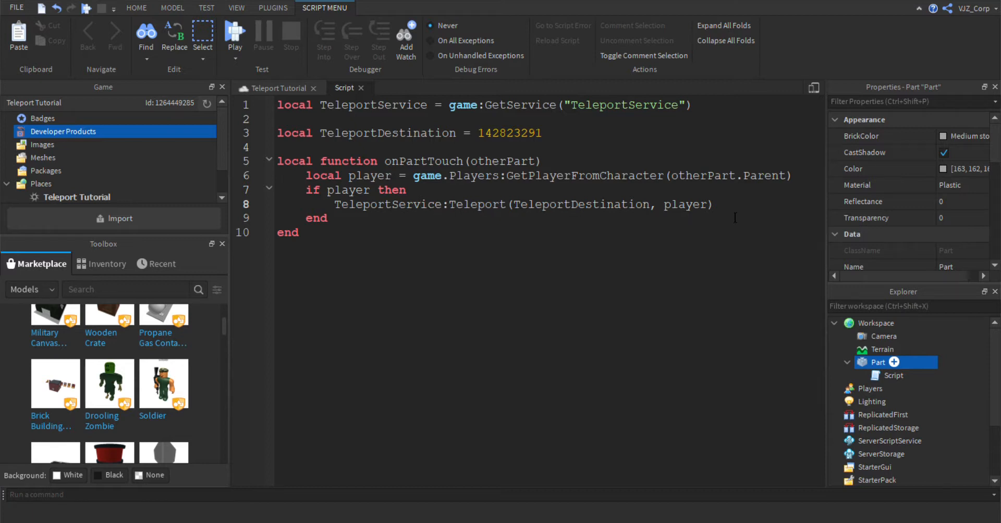
mouse_move(754, 319)
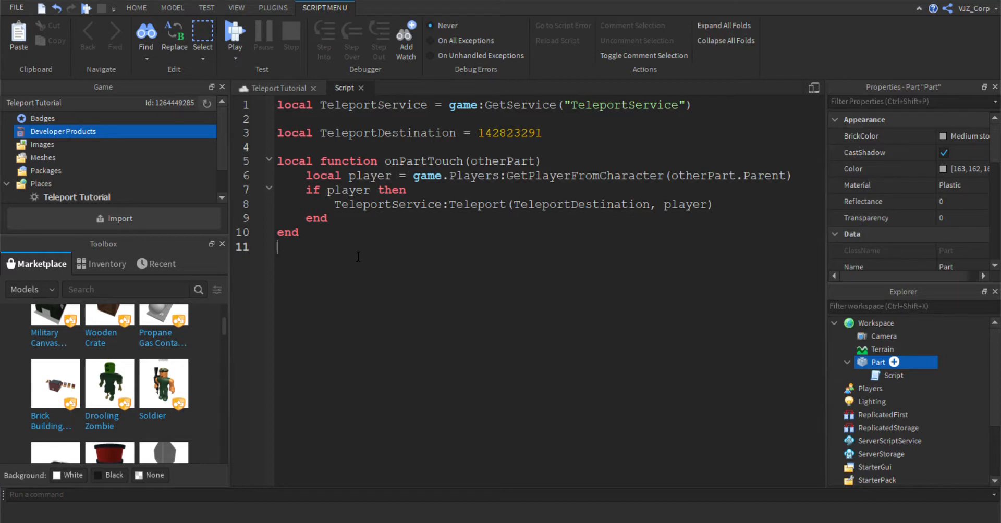
Write the final line script.Parent.Touched:Connect(onPartTouch) to complete the teleport script.
type("script")
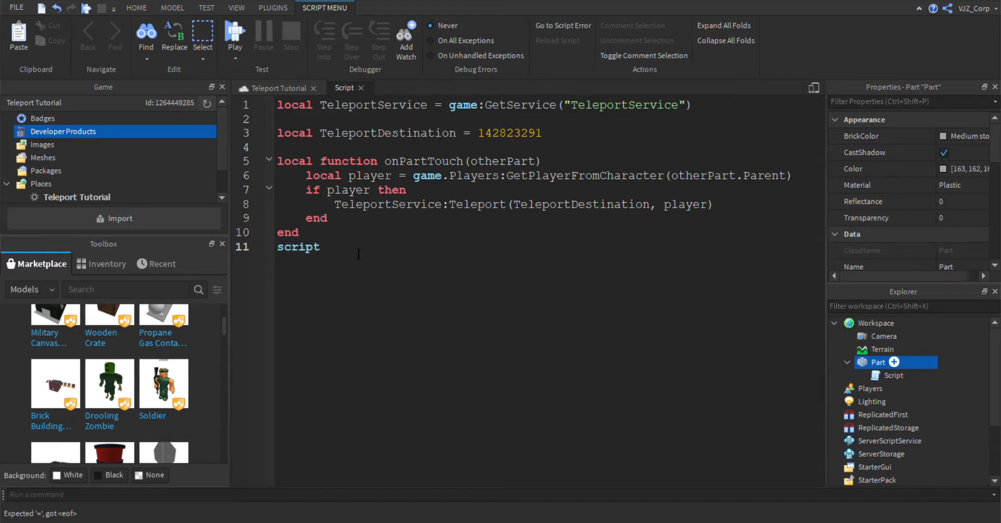
type(".Pa")
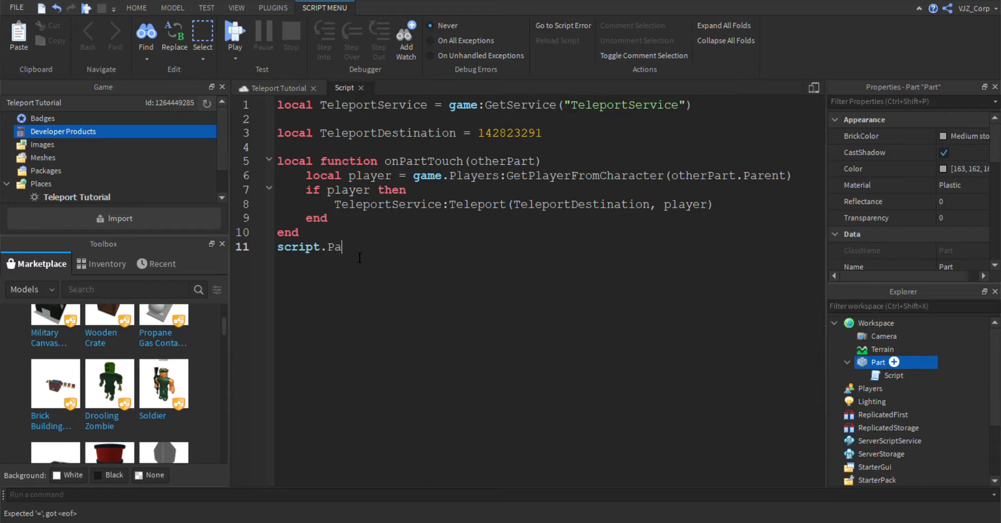
type("rent")
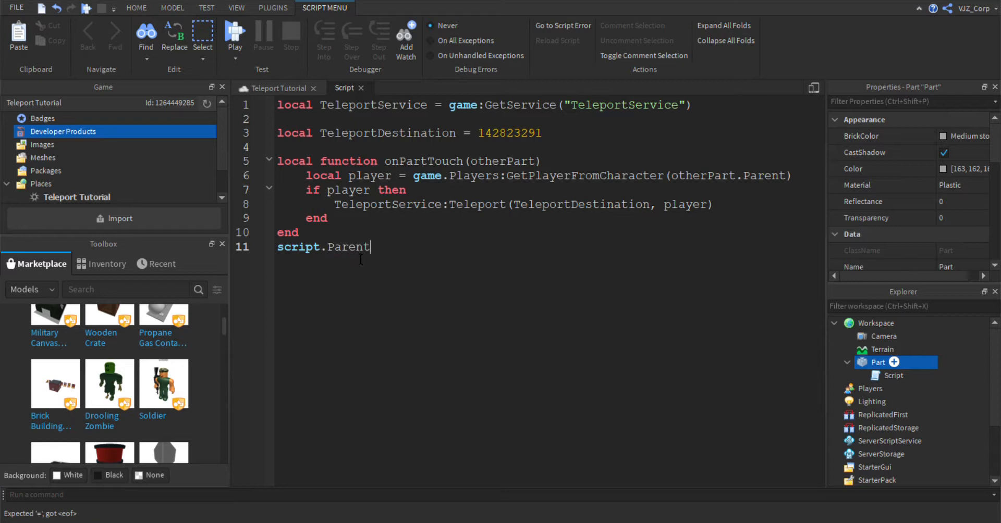
type(".")
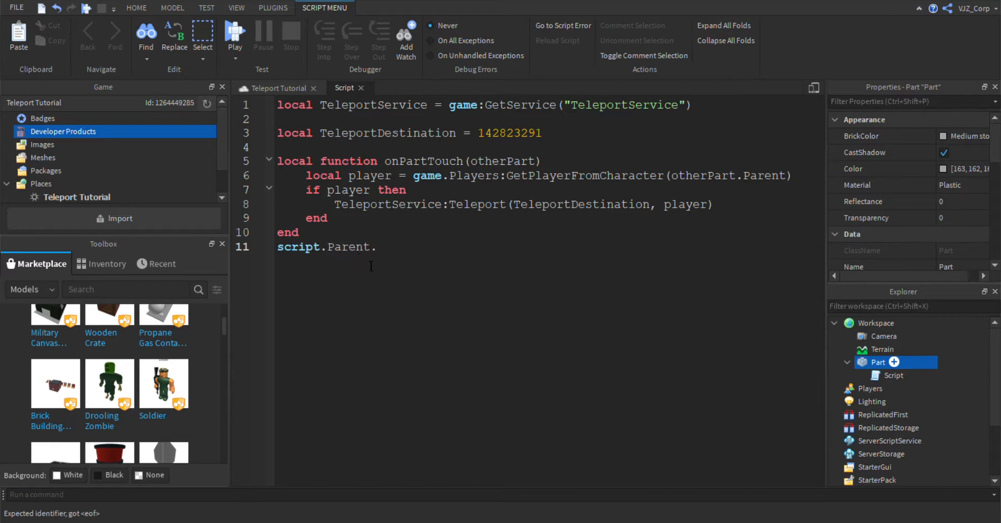
type("To")
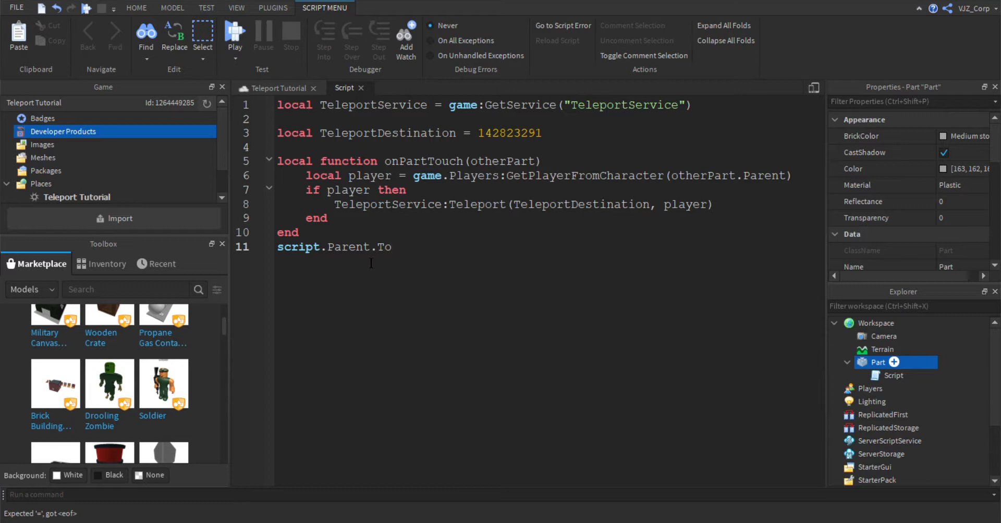
type("uch")
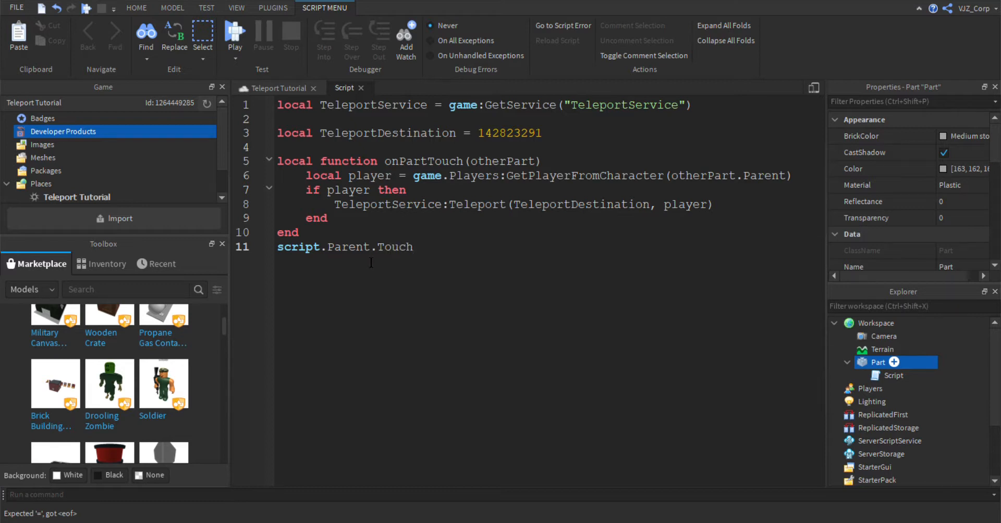
type("ed:Connect(")
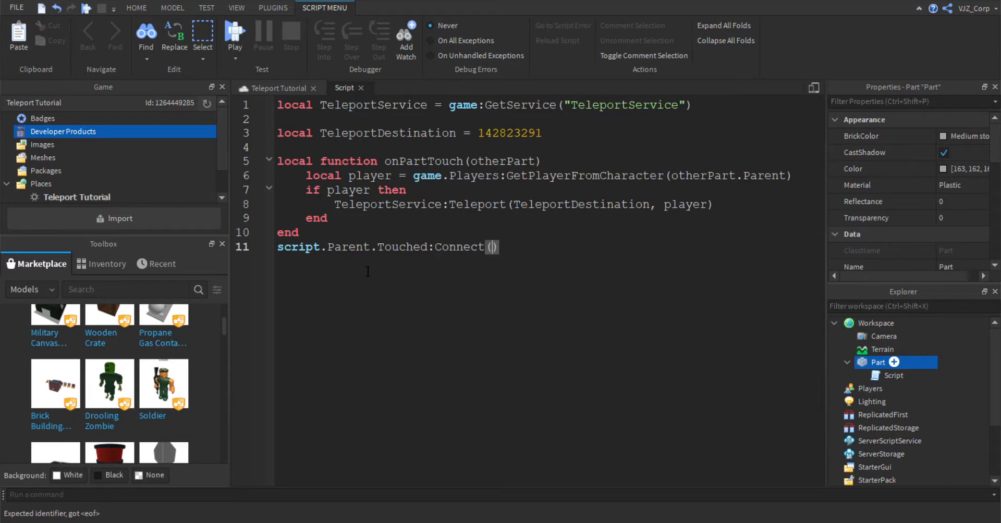
type("onPartTouch")
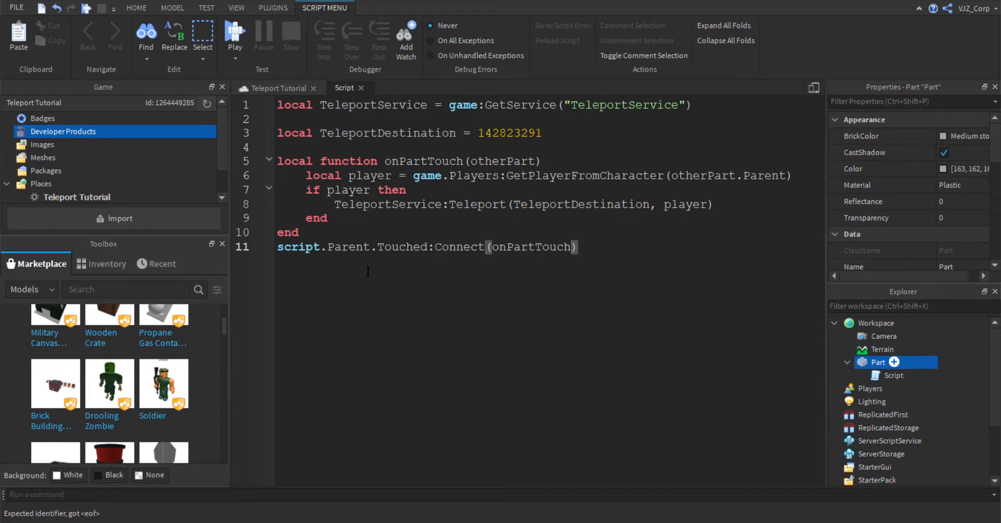
double_click(421, 161)
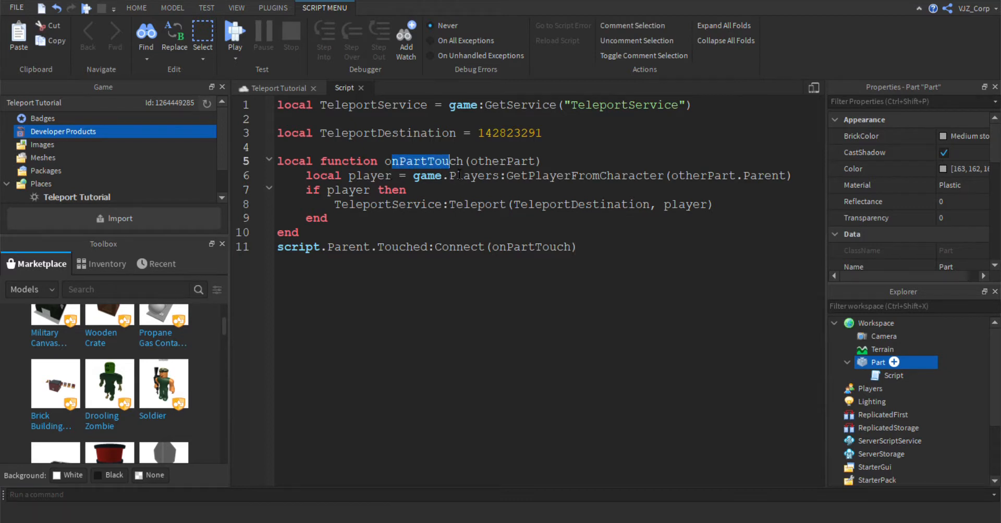
left_click(454, 133)
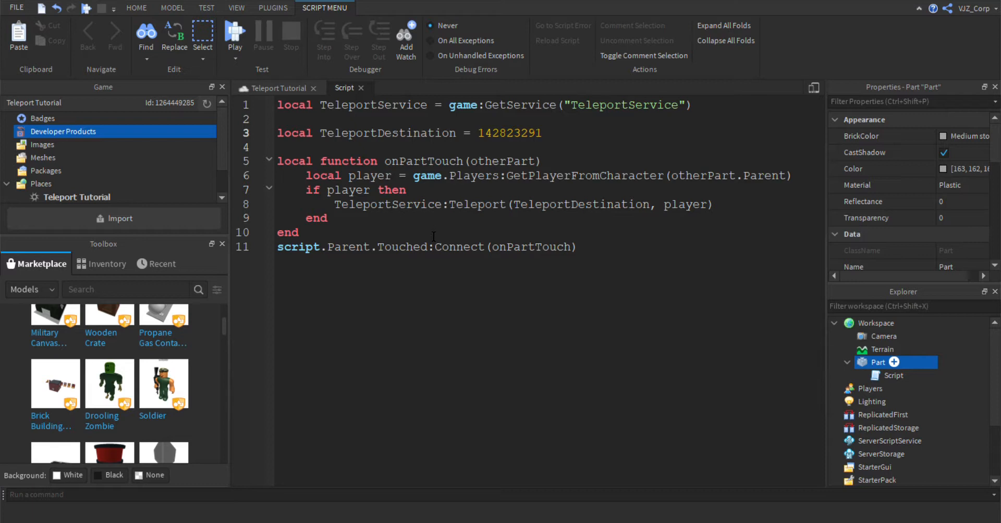
mouse_move(424, 216)
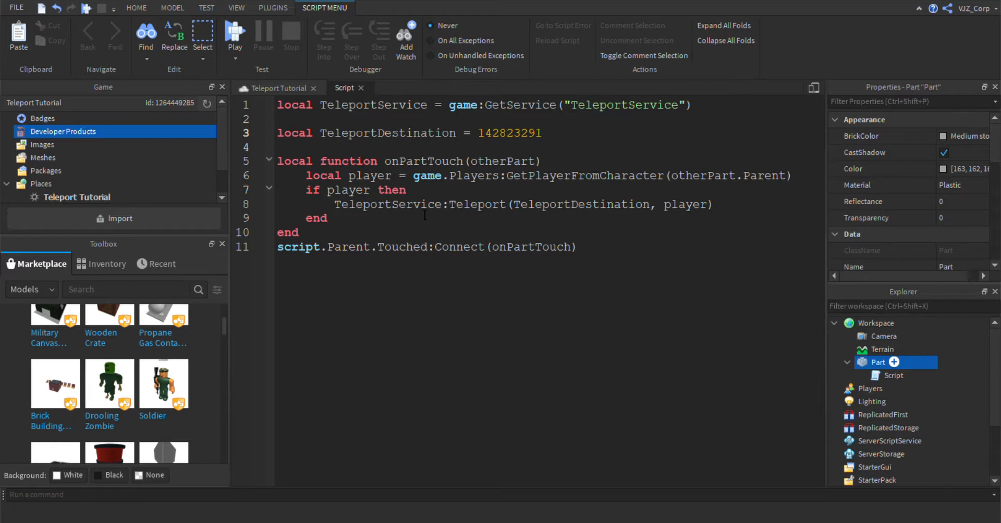
left_click(136, 8)
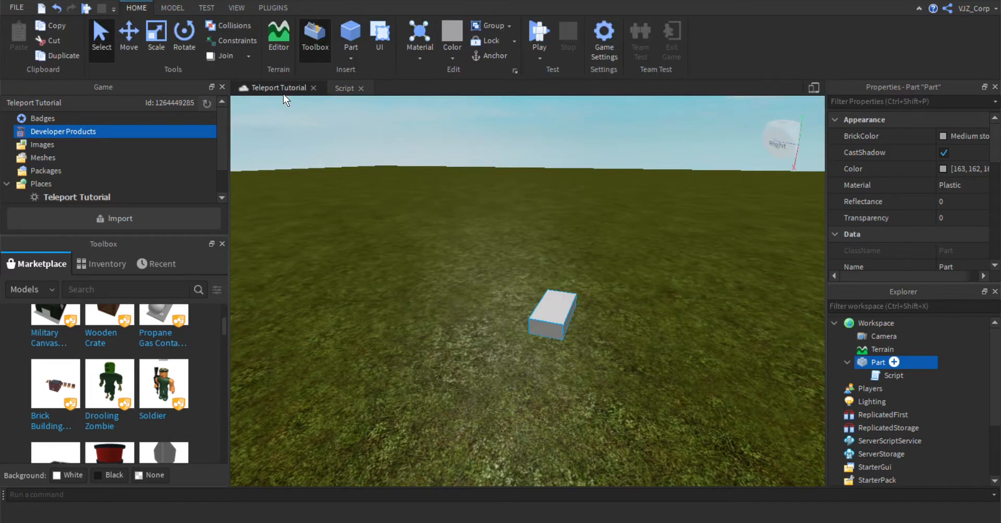
left_click(345, 89)
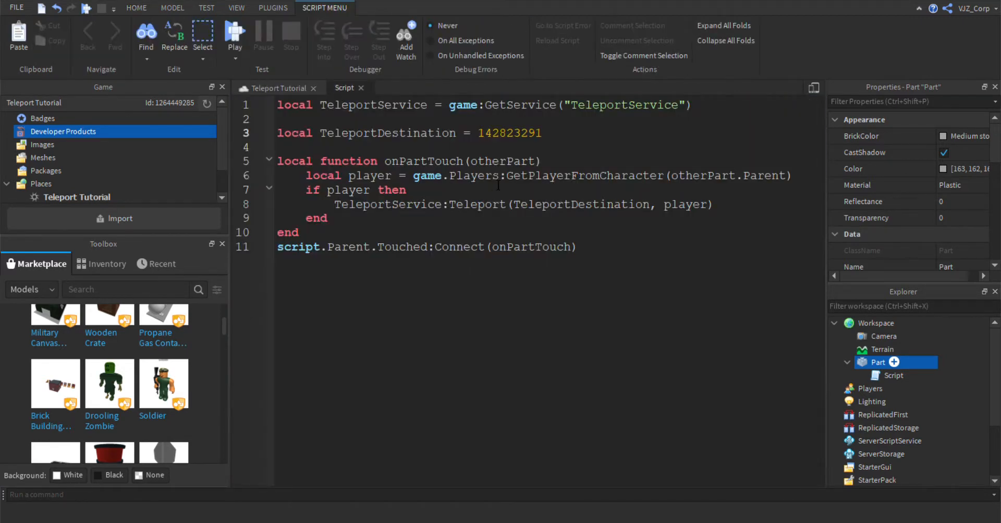
left_click(450, 133)
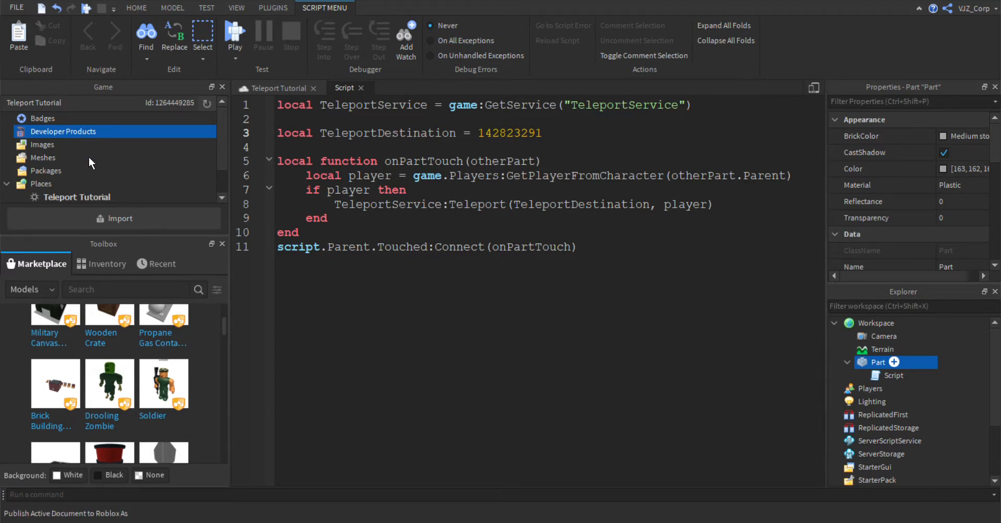
mouse_move(265, 190)
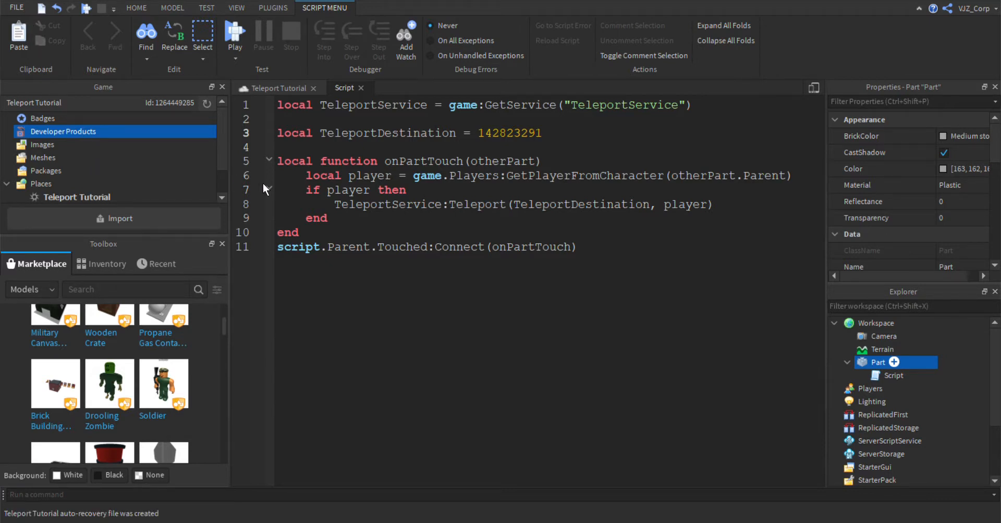
mouse_move(185, 254)
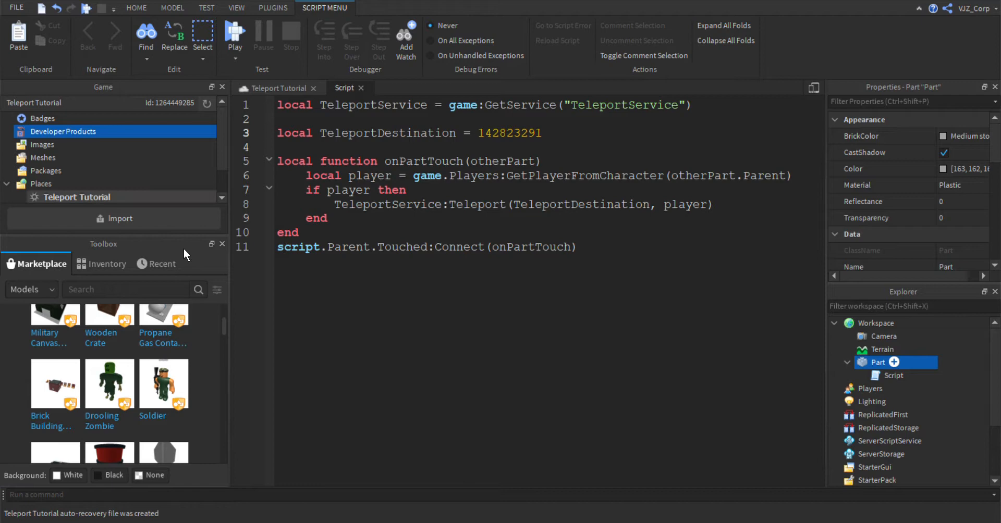
mouse_move(162, 319)
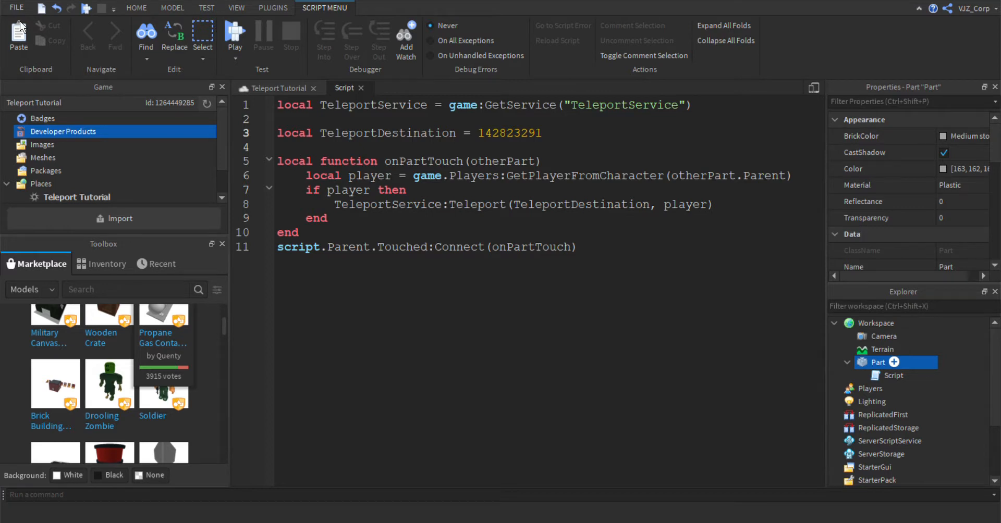
mouse_move(694, 299)
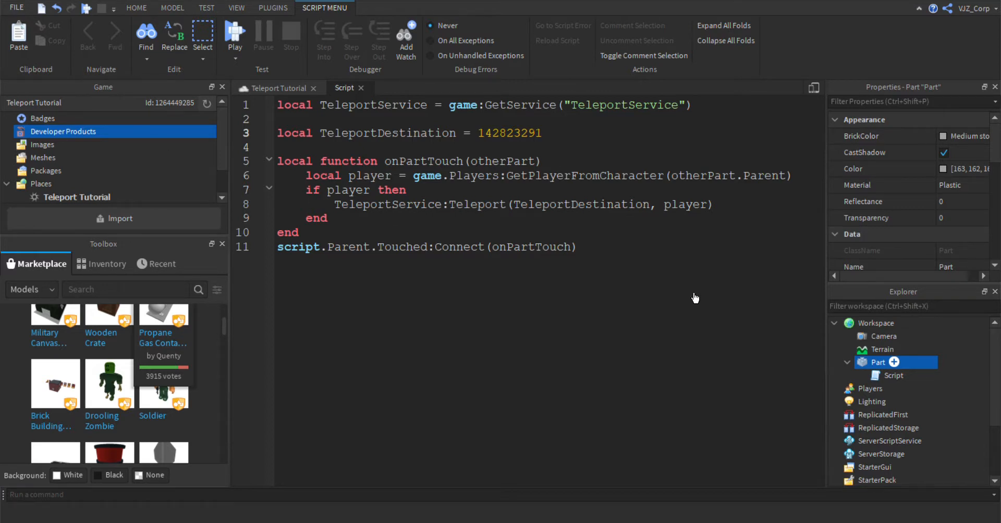
mouse_move(671, 319)
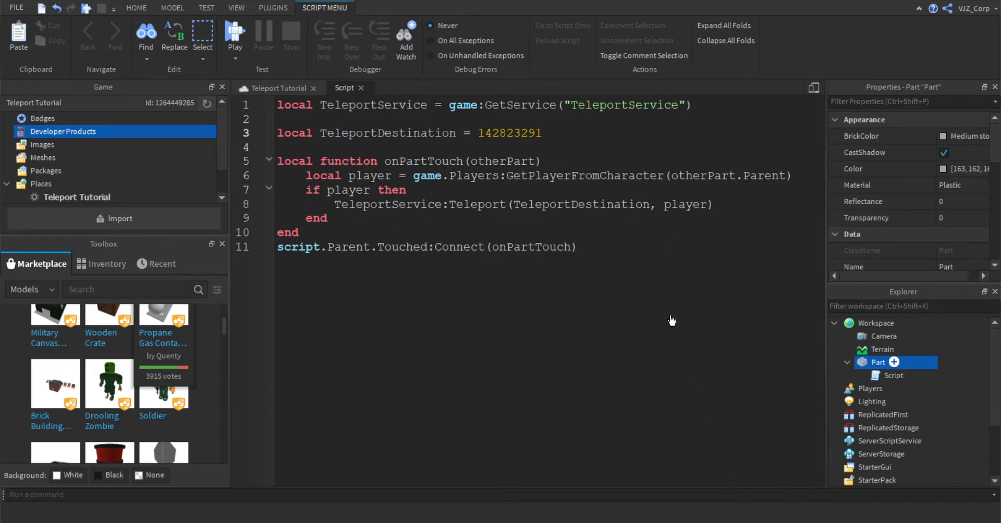
mouse_move(658, 313)
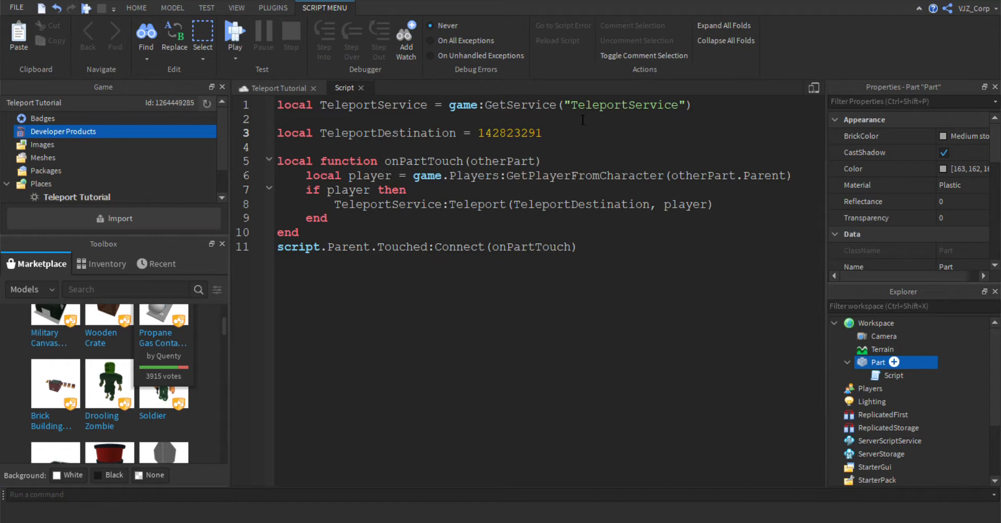
double_click(622, 105)
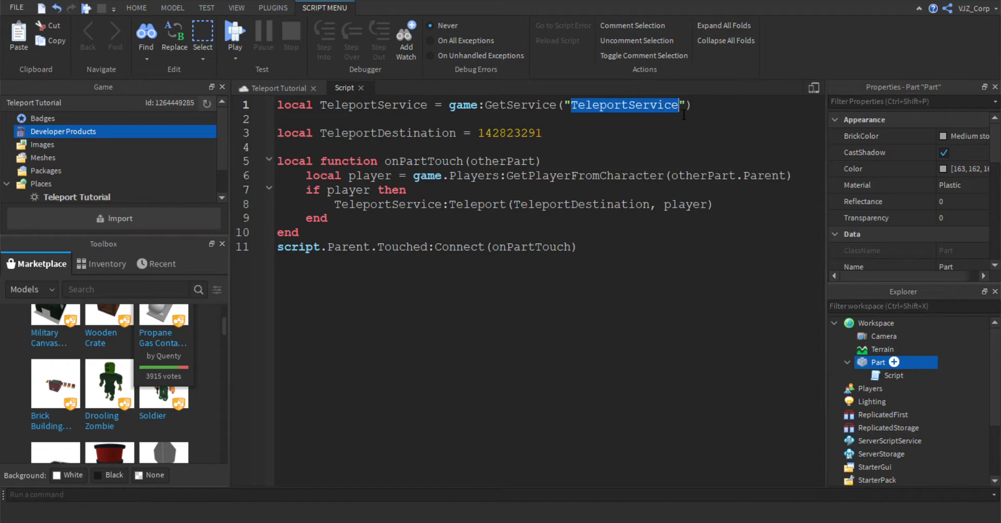
type("f")
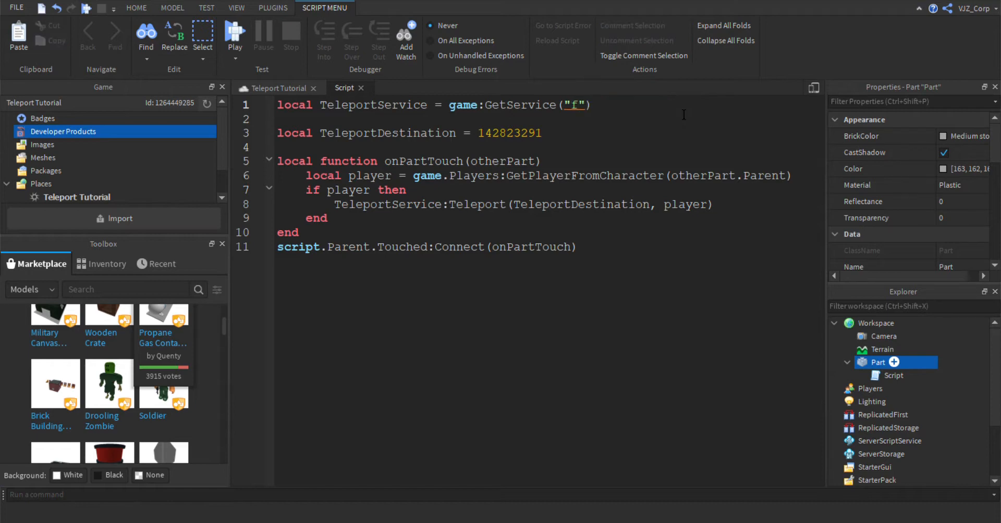
type("lagStandService")
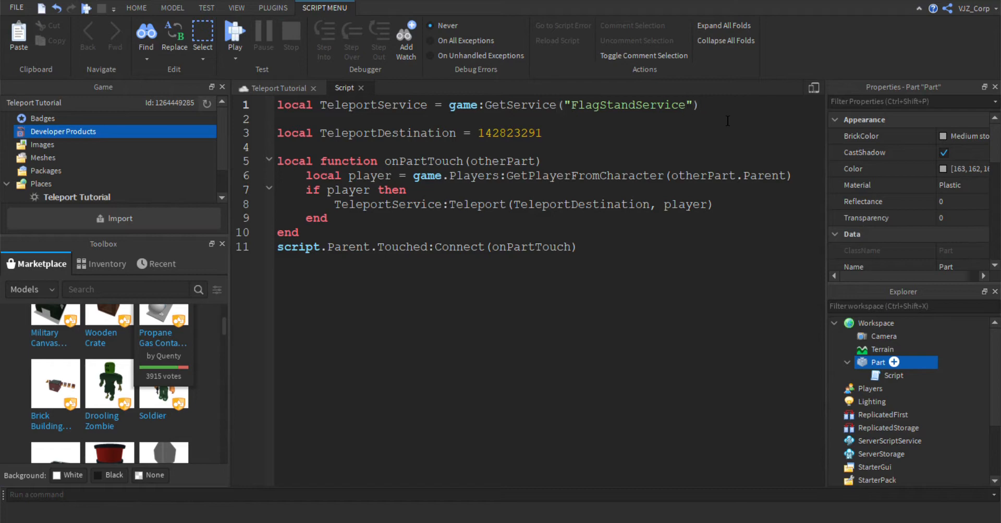
type("Te")
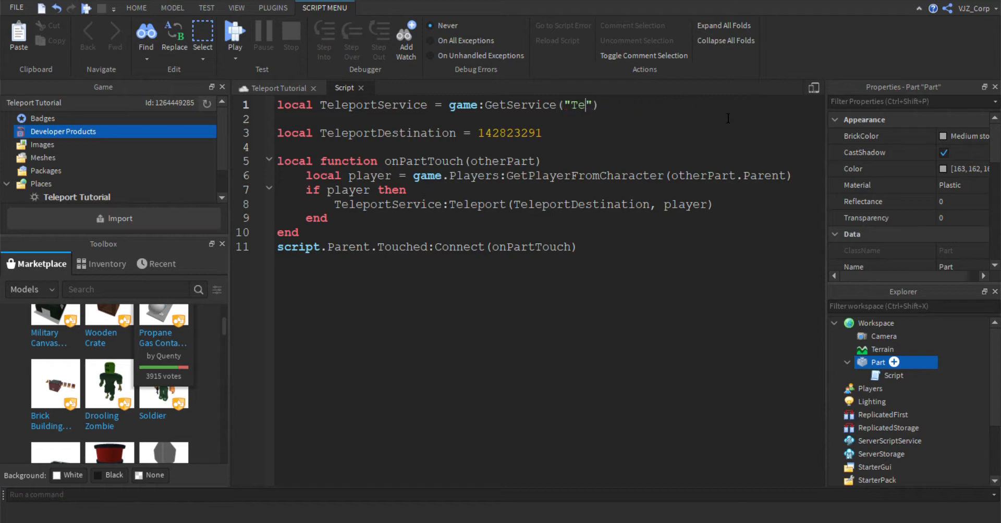
type("leportService")
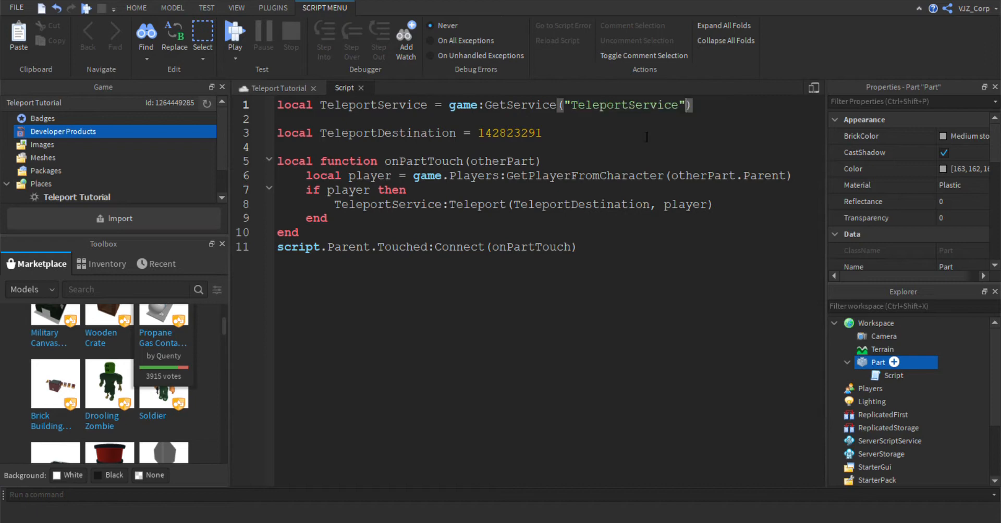
mouse_move(560, 320)
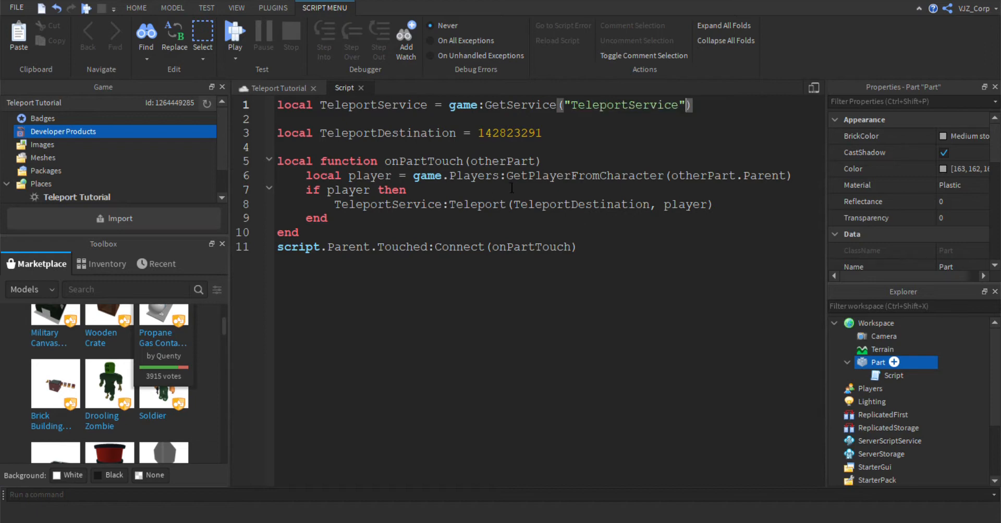
double_click(580, 176)
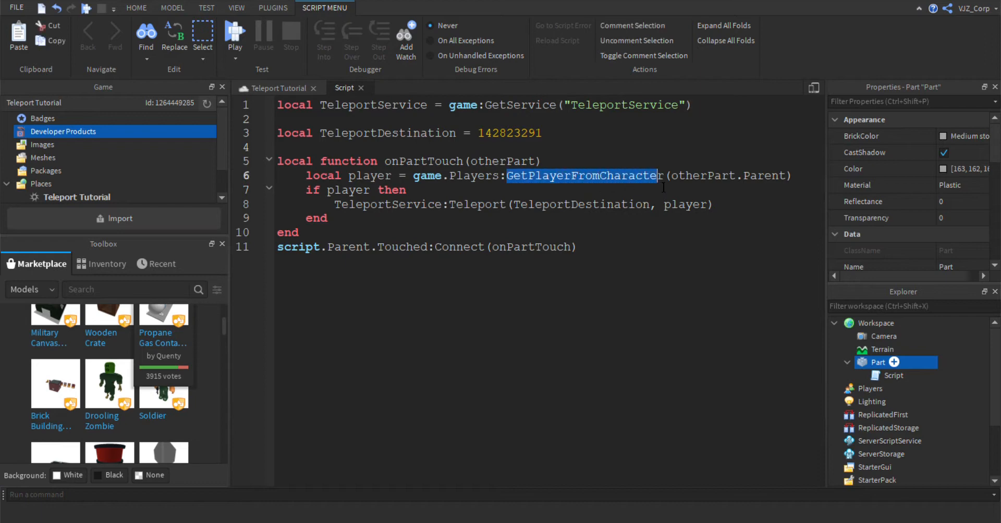
left_click(672, 175)
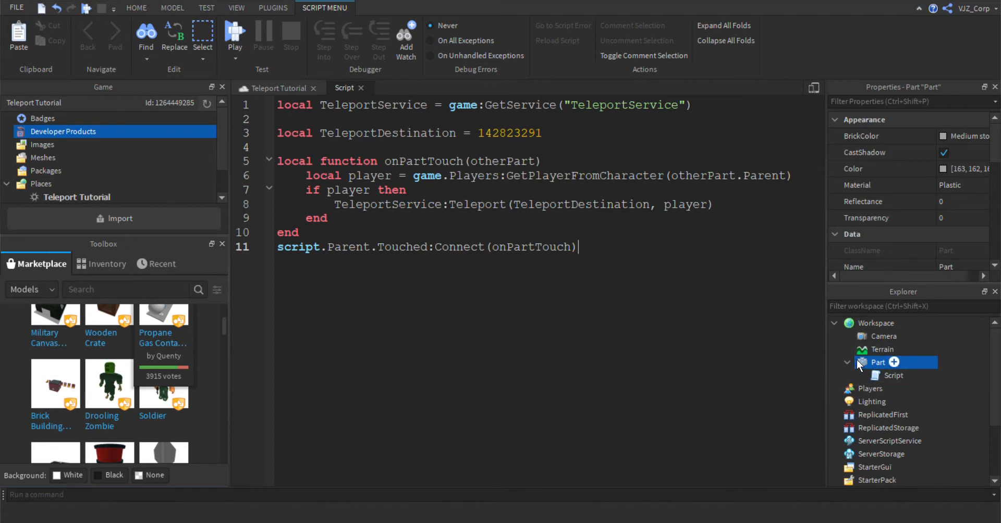
Return to the Teleport Tutorial 3D view and deselect the part.
left_click(136, 8)
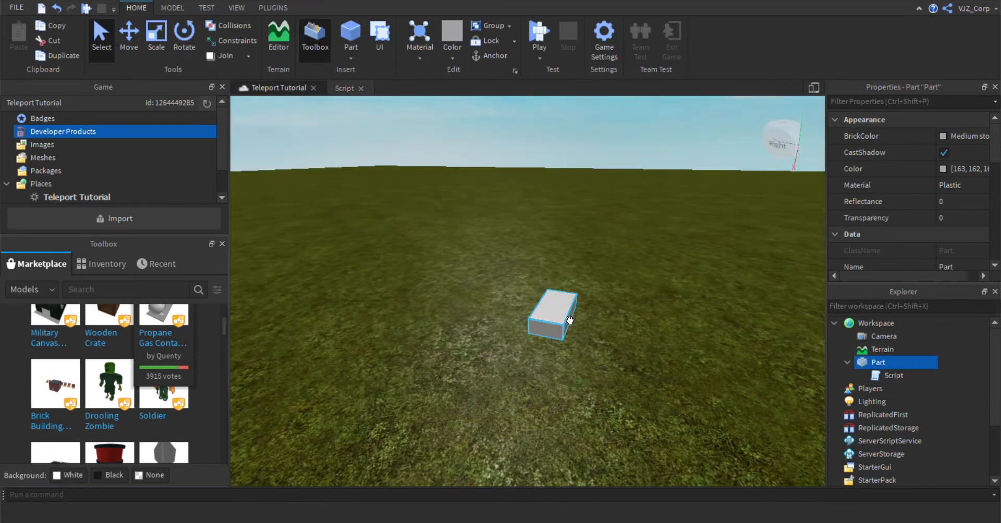
left_click(725, 368)
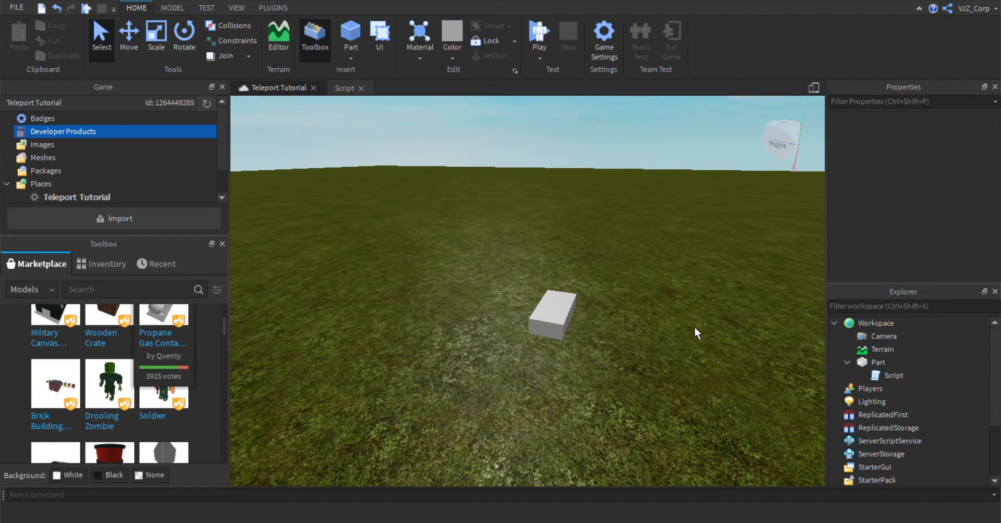
mouse_move(685, 322)
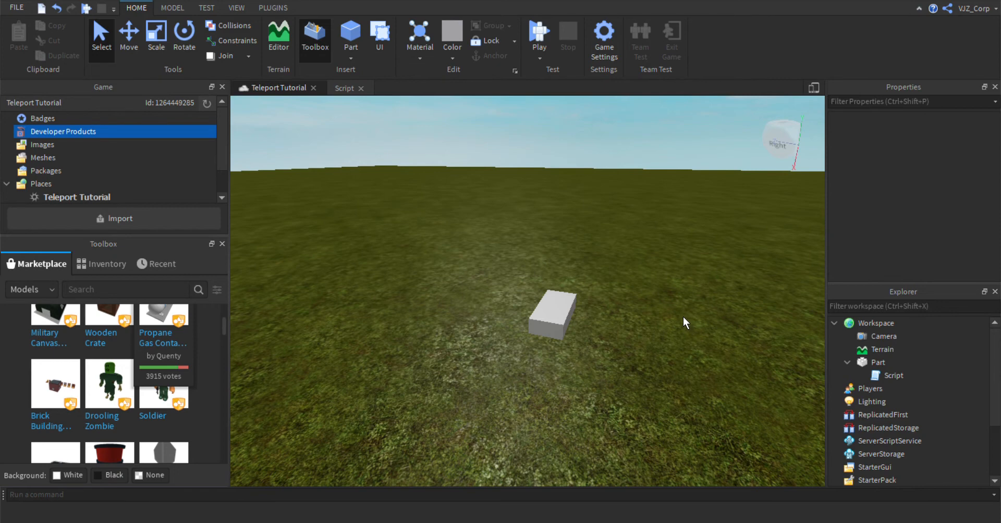
mouse_move(897, 120)
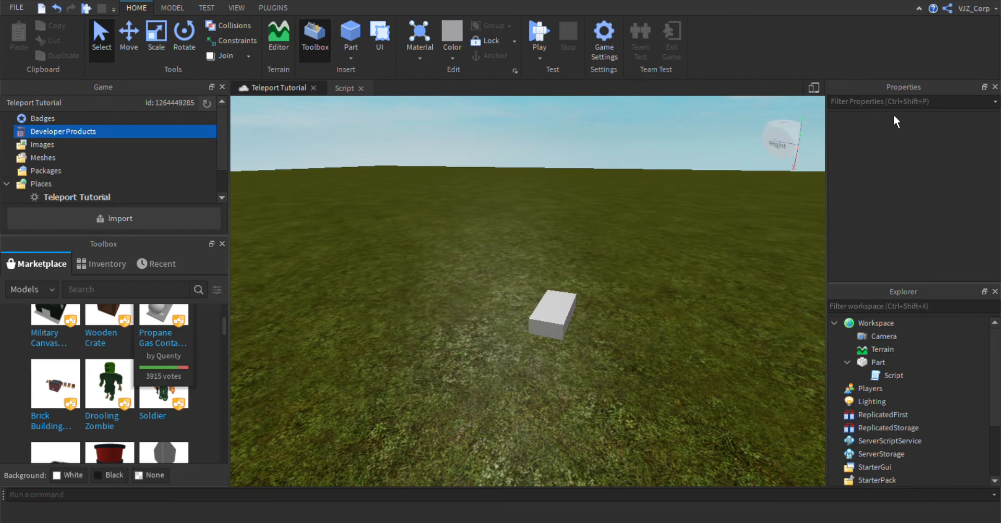